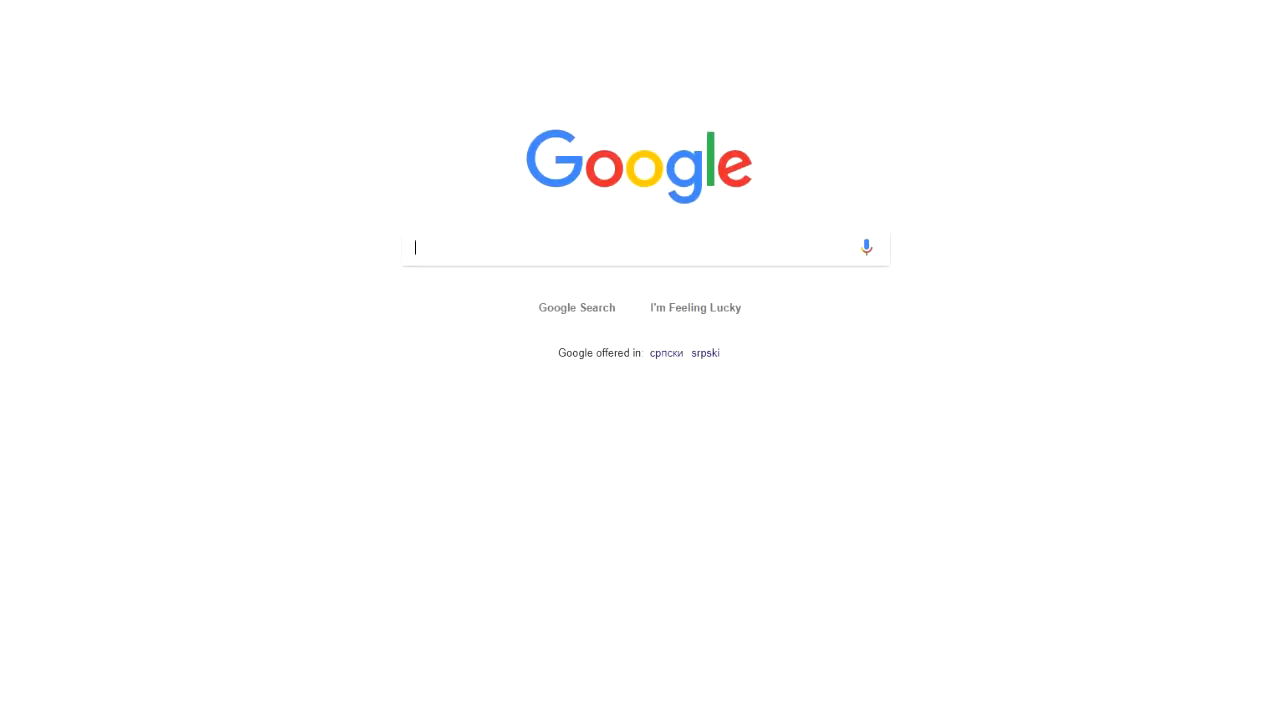
Step: Search Google for 'epic games' and open the official Epic Games | Home result
type("epic games")
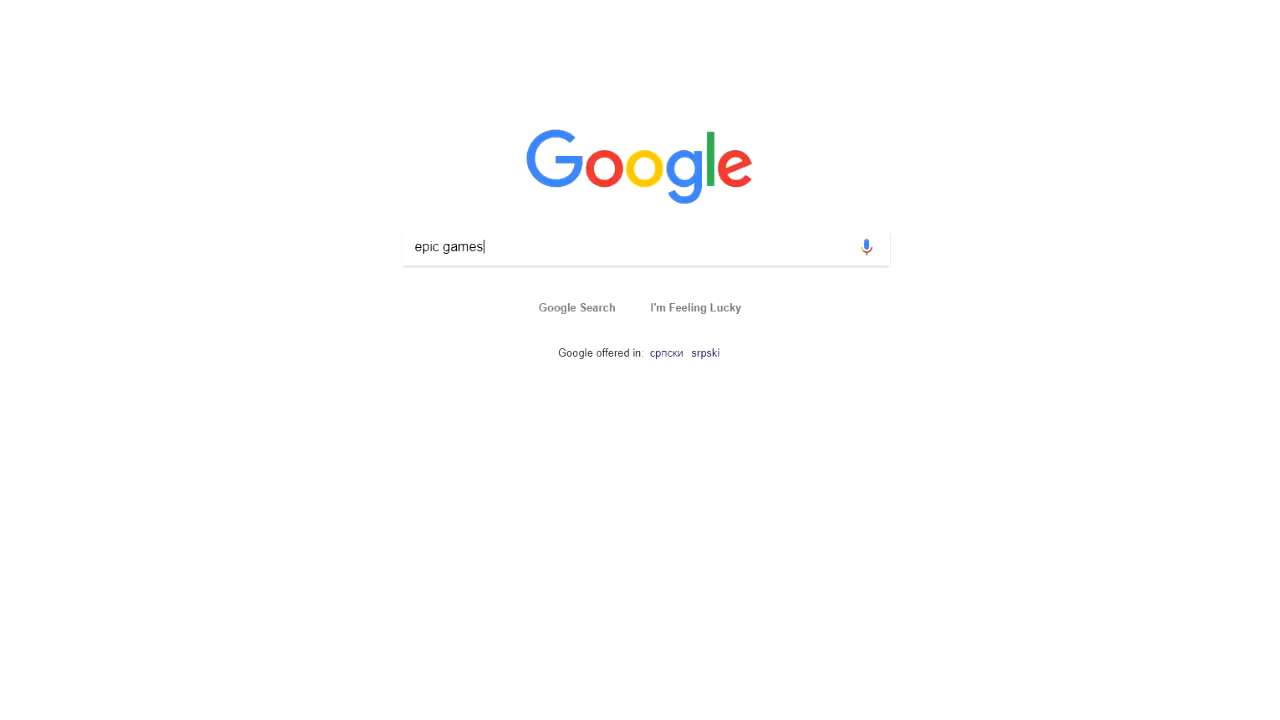
key("Enter")
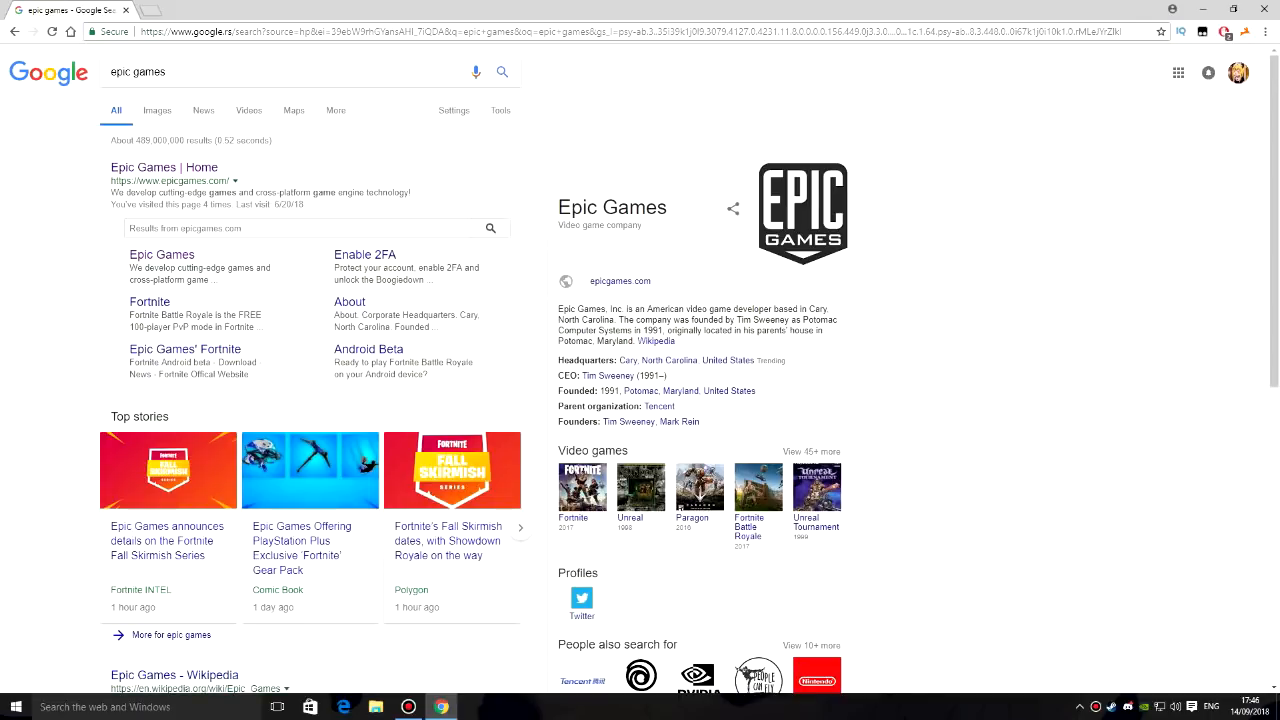
left_click(164, 168)
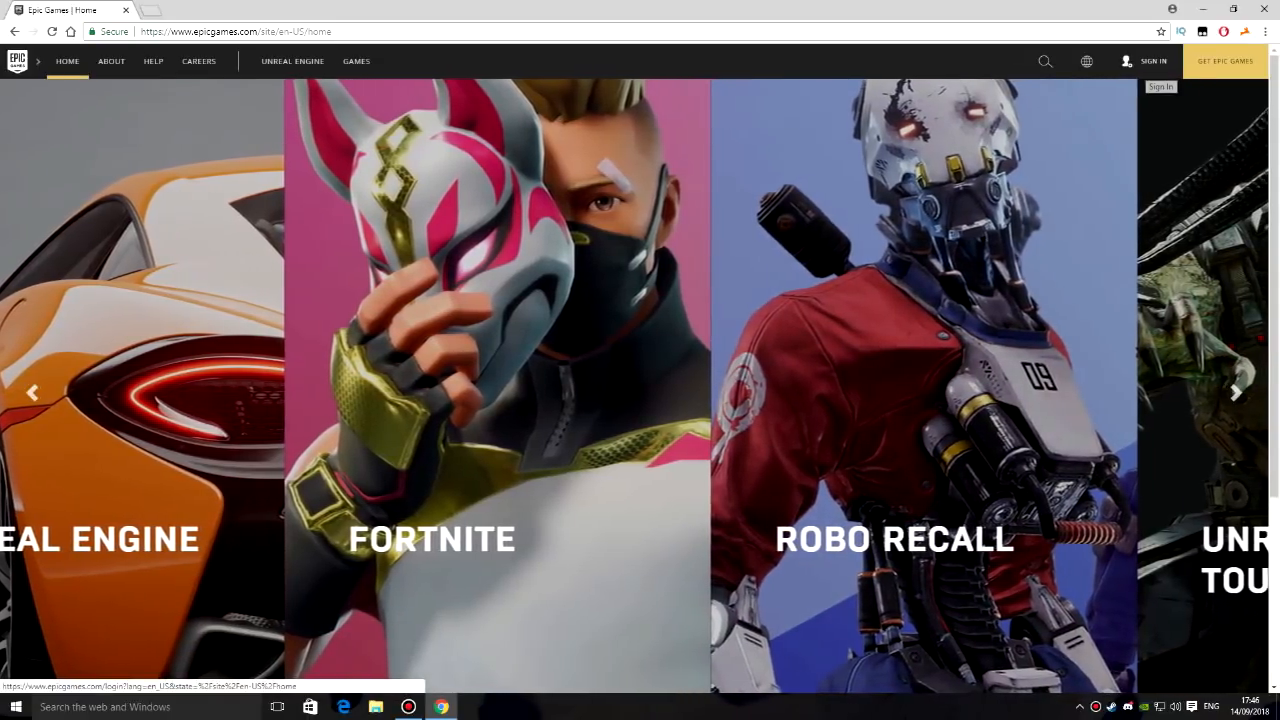
left_click(1152, 60)
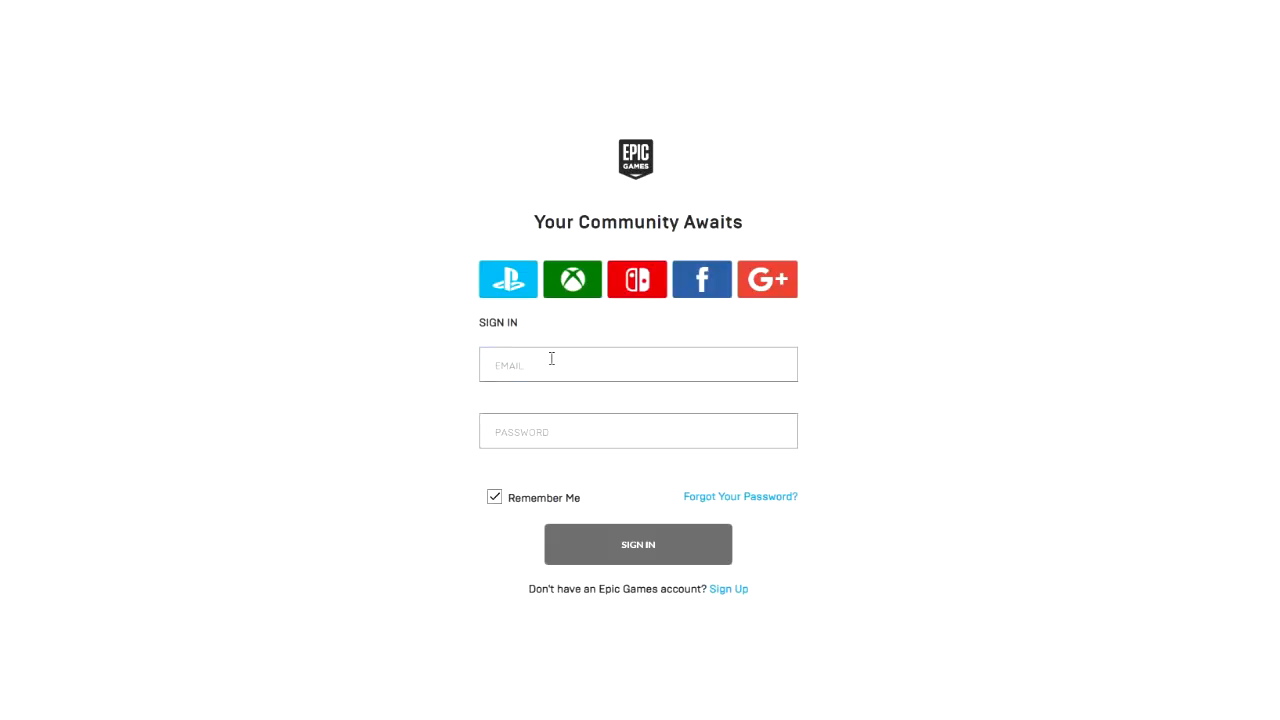
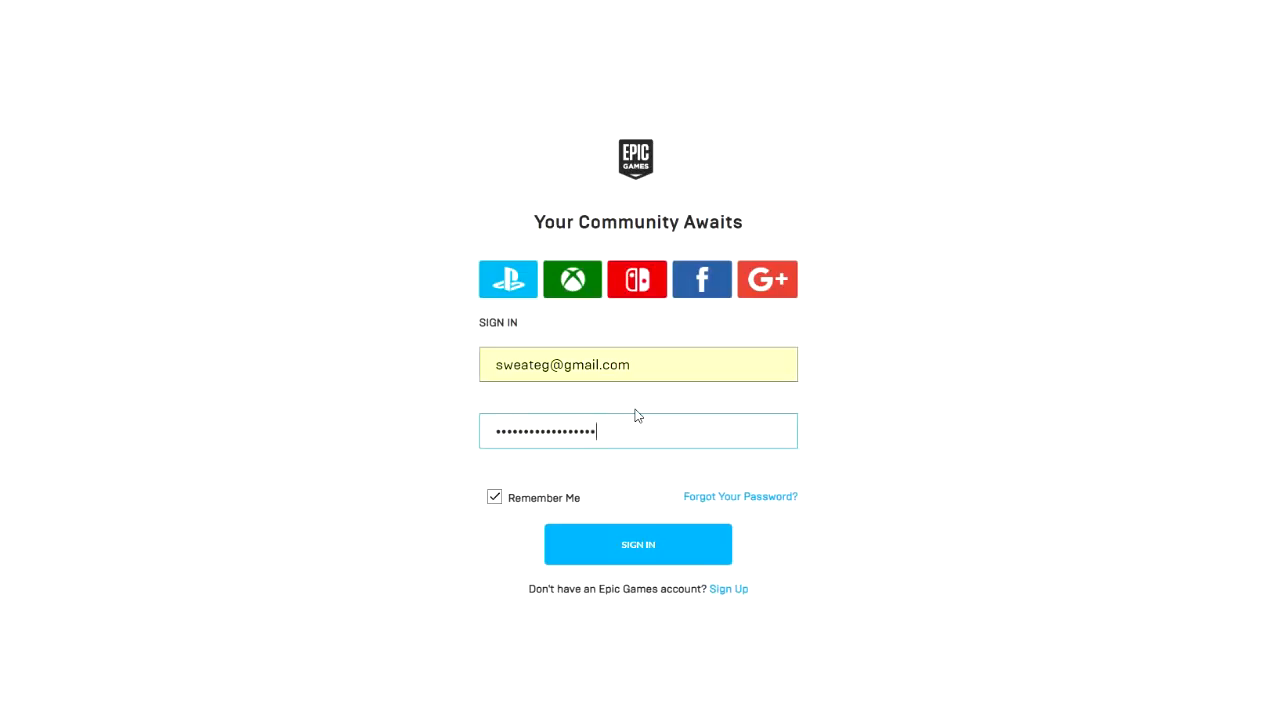
left_click(636, 544)
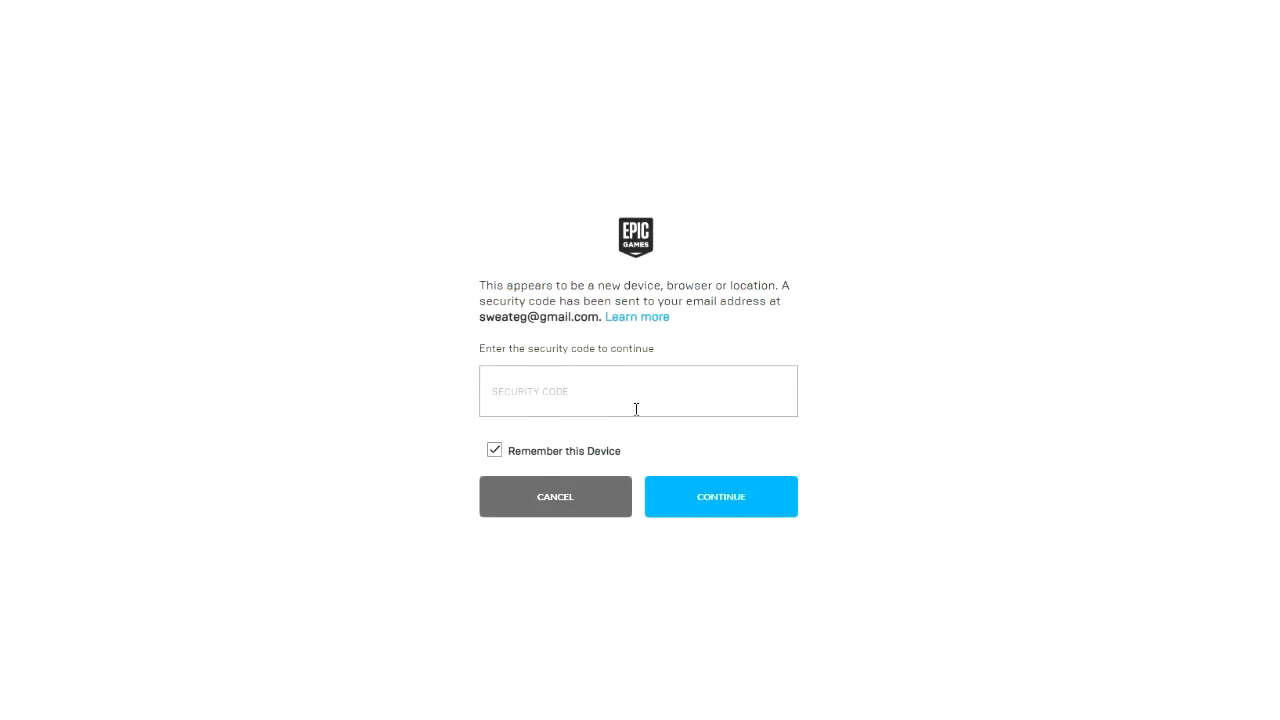
mouse_move(340, 376)
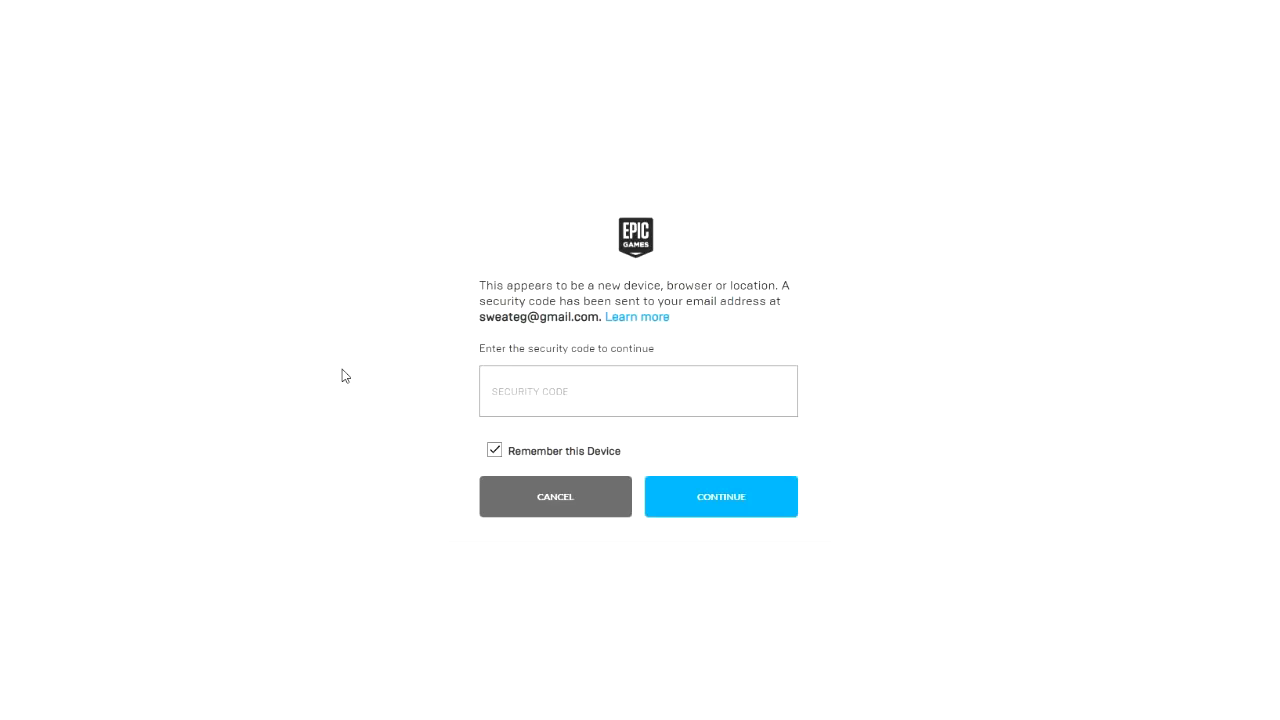
left_click(720, 496)
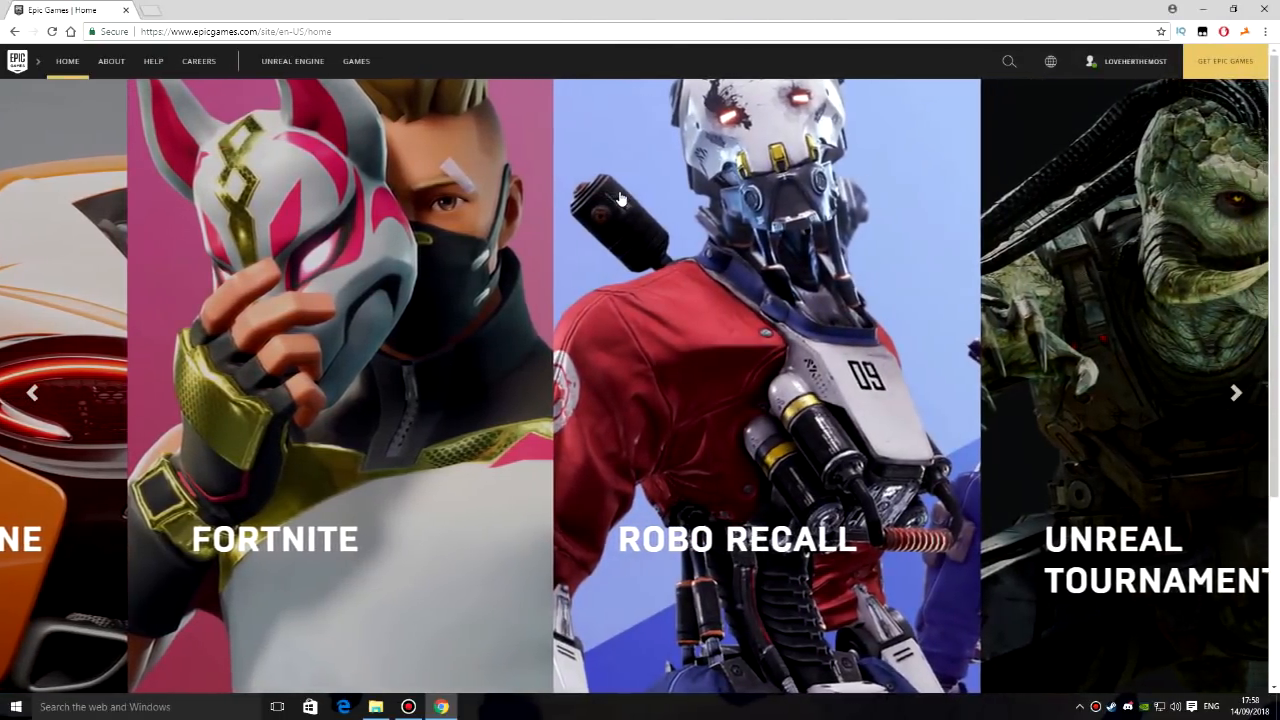
Step: Go from the Fortnite game page to the Fortnite Support Center via the footer Help link
scroll("down", 3)
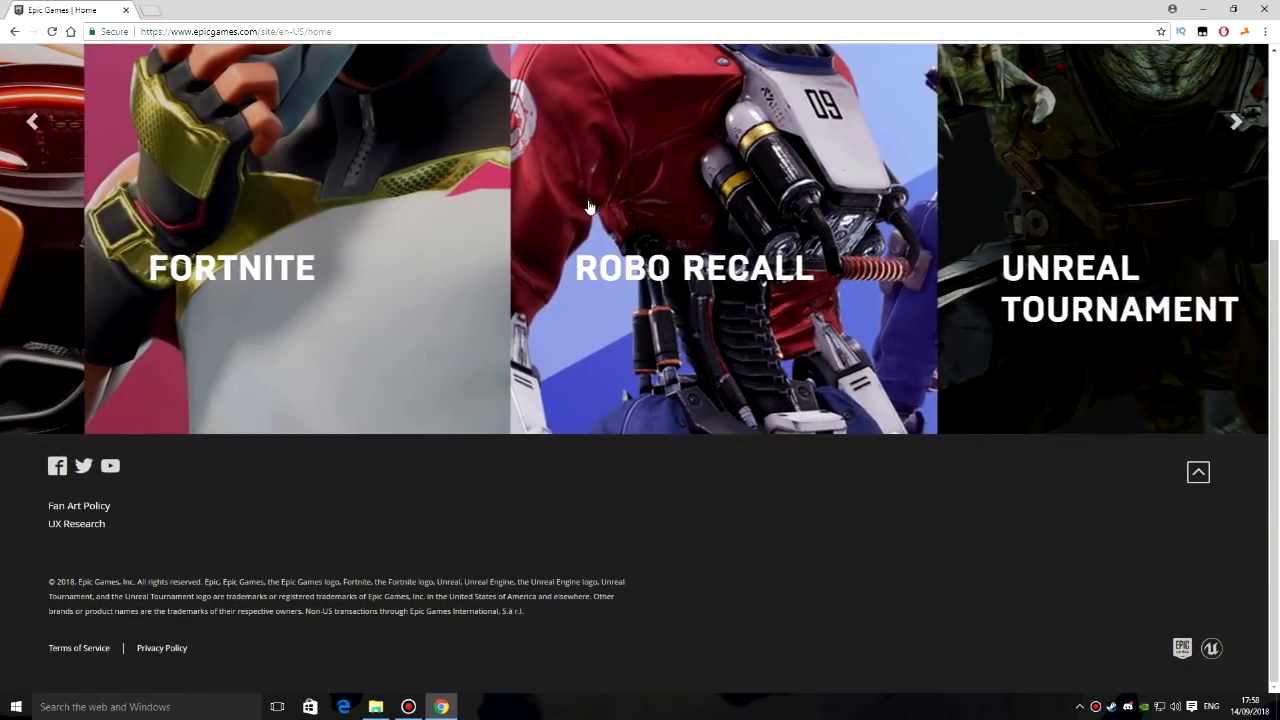
scroll("up", 3)
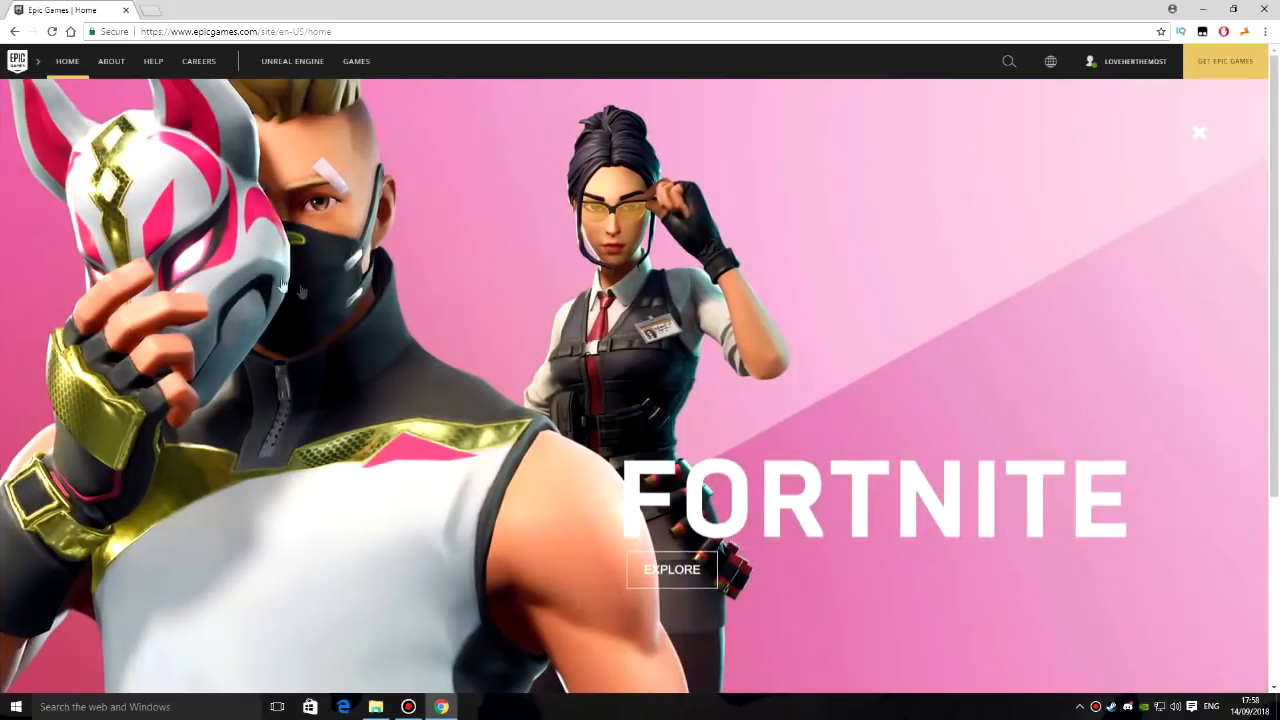
mouse_move(672, 568)
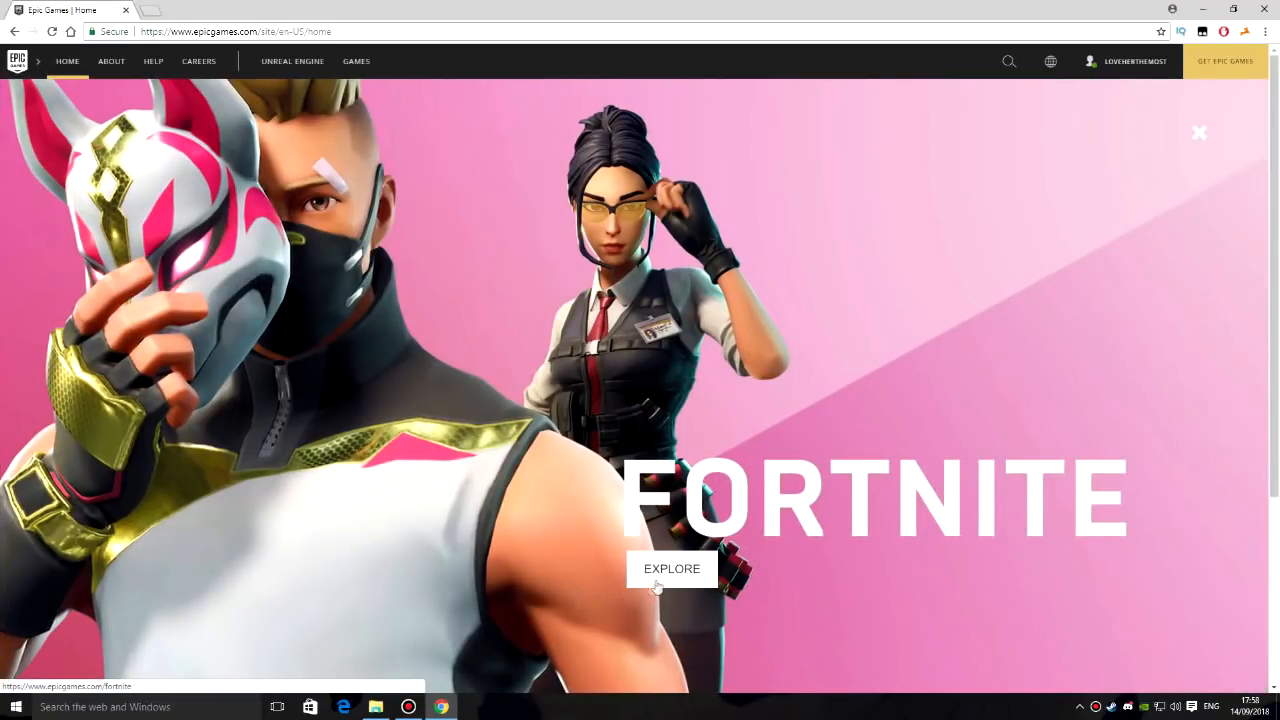
mouse_move(660, 578)
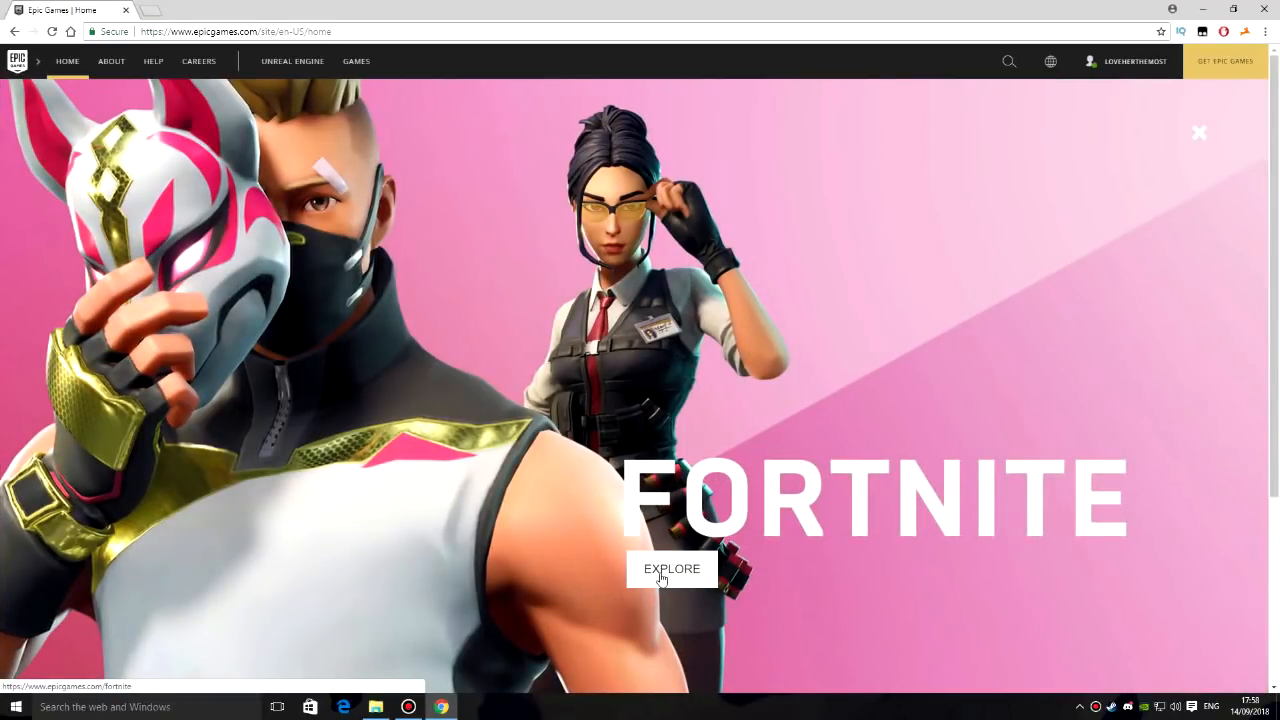
left_click(672, 568)
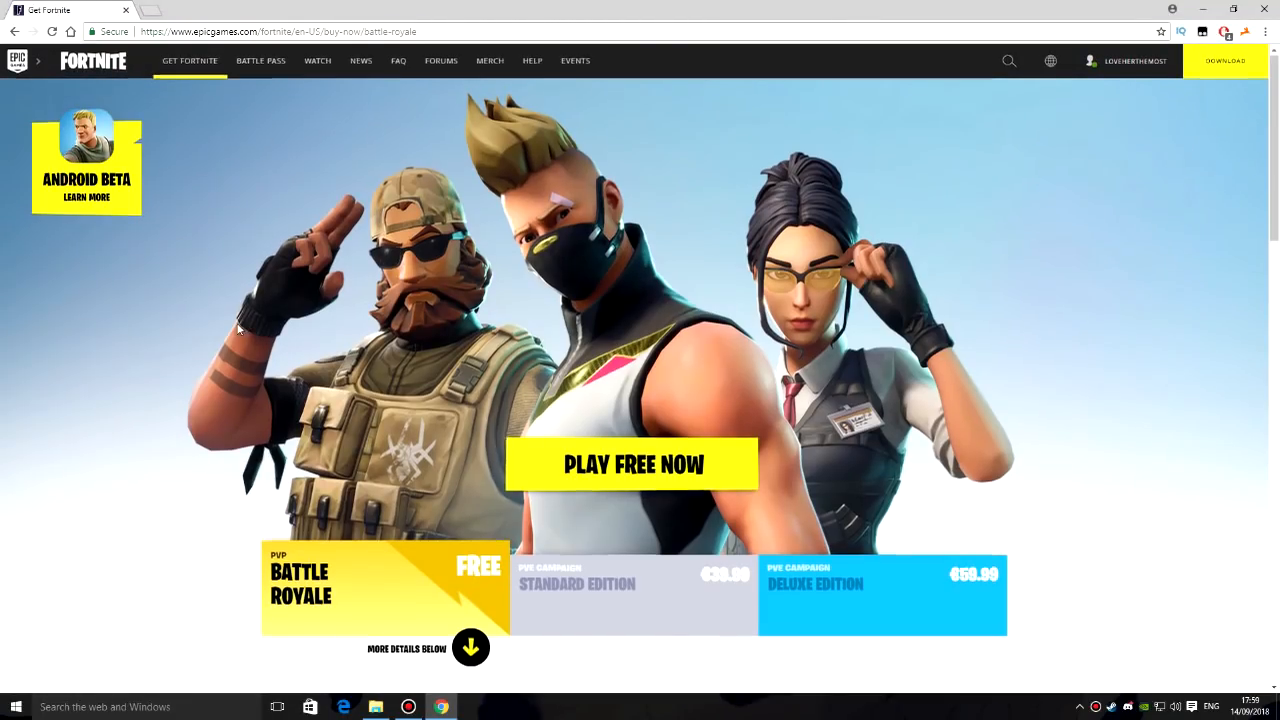
scroll("down", 3)
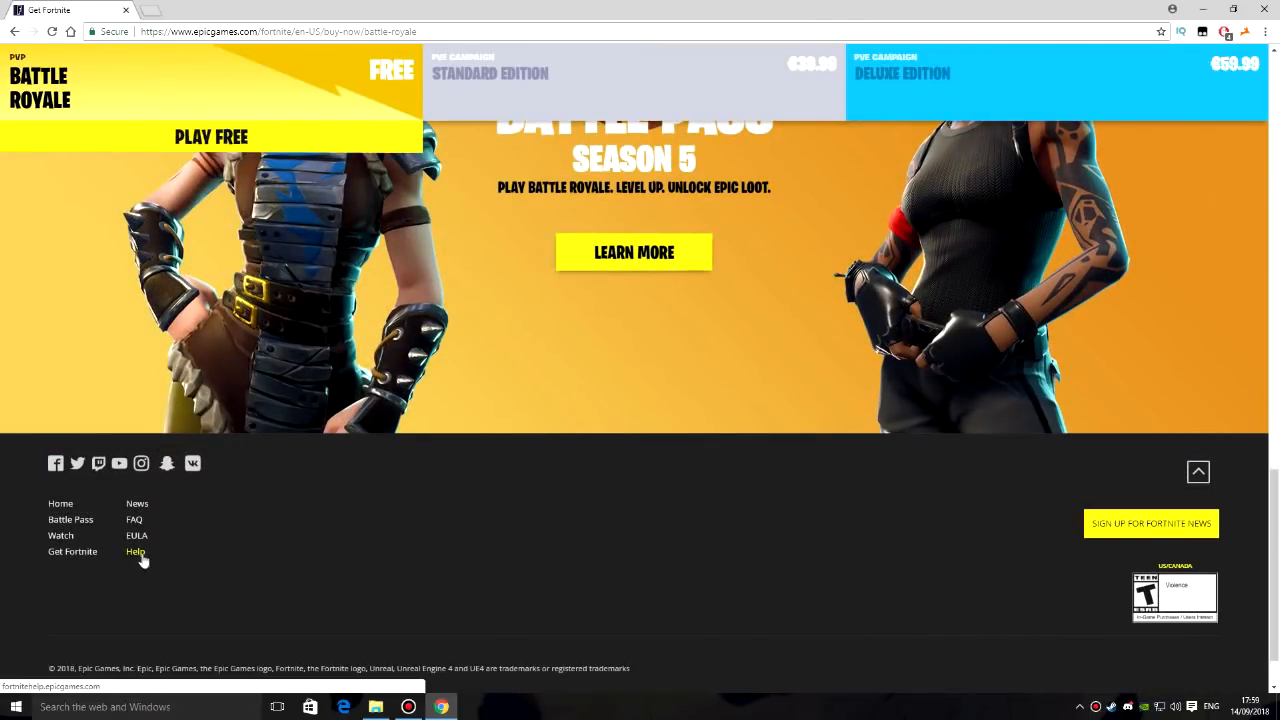
mouse_move(130, 558)
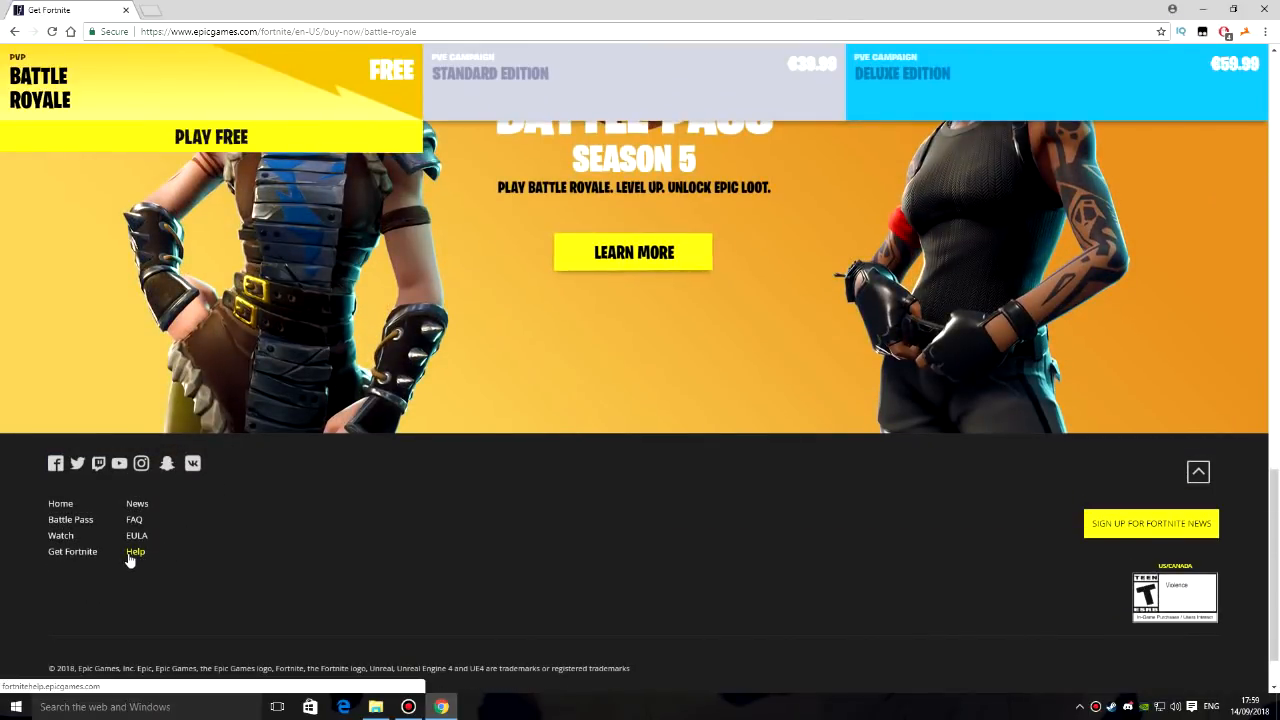
left_click(136, 552)
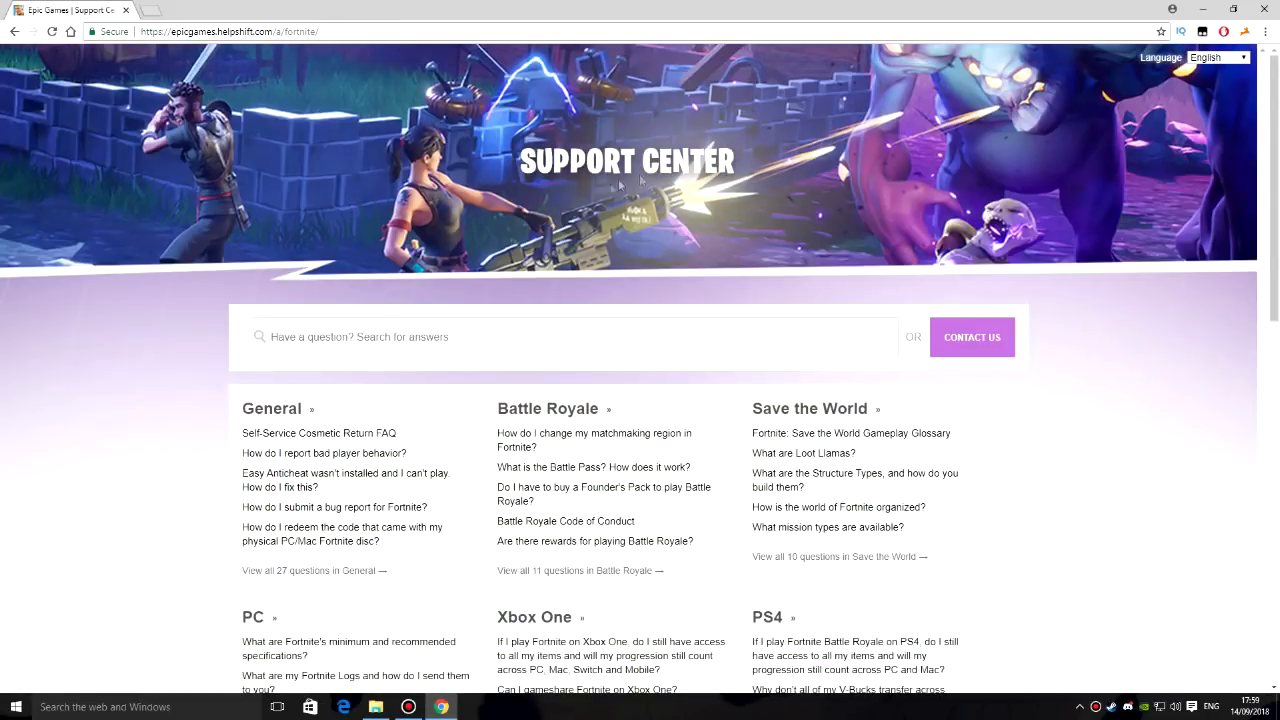
mouse_move(972, 336)
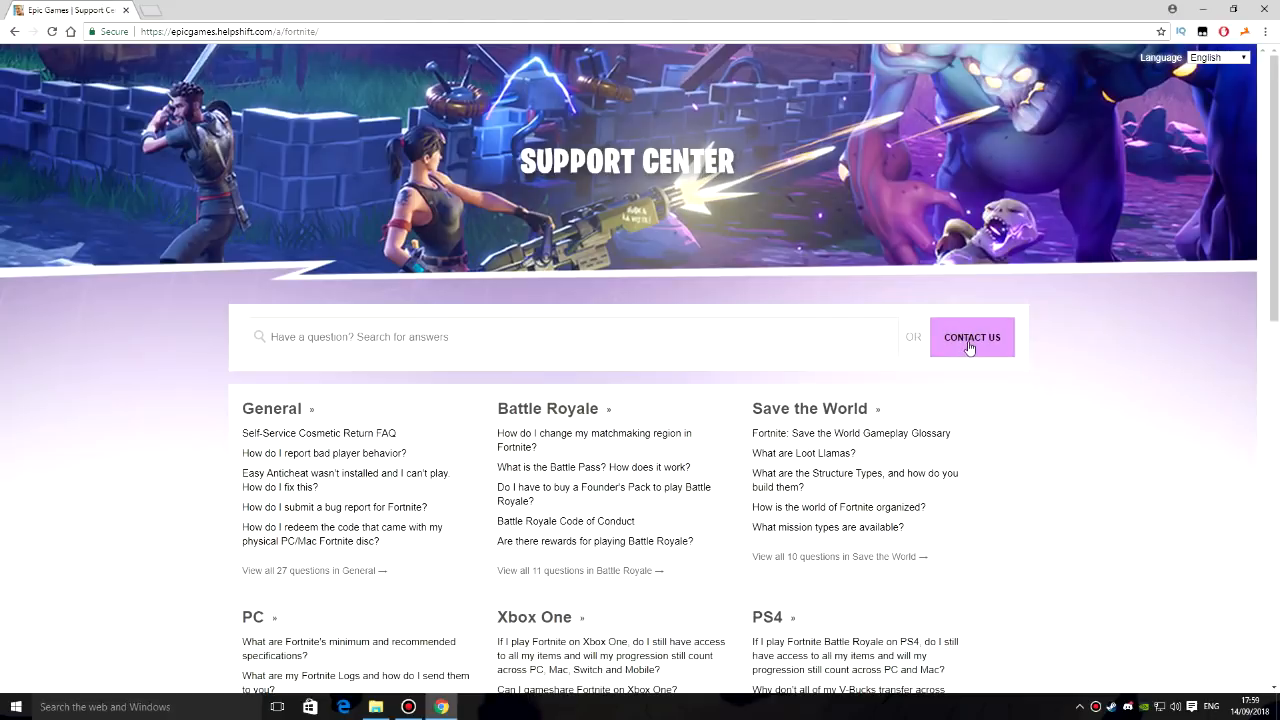
Step: Start a Contact Us request for Epic Accounts with the language set to English
left_click(972, 336)
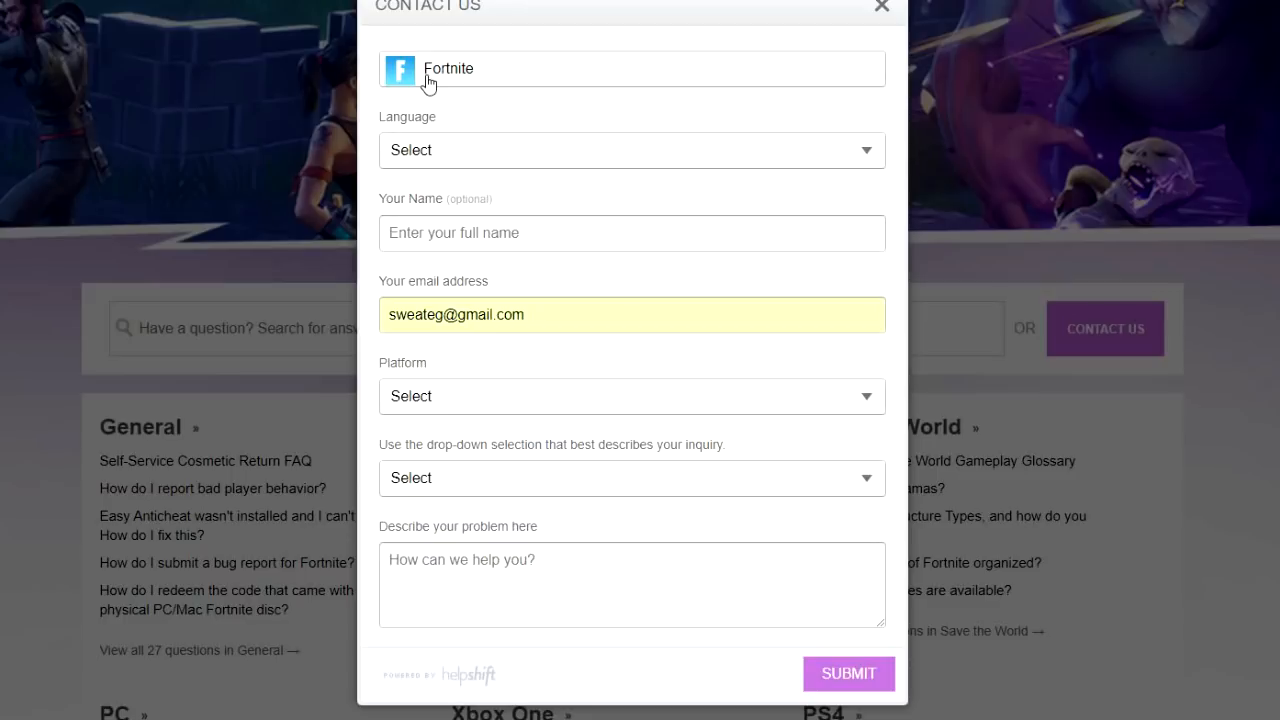
left_click(632, 68)
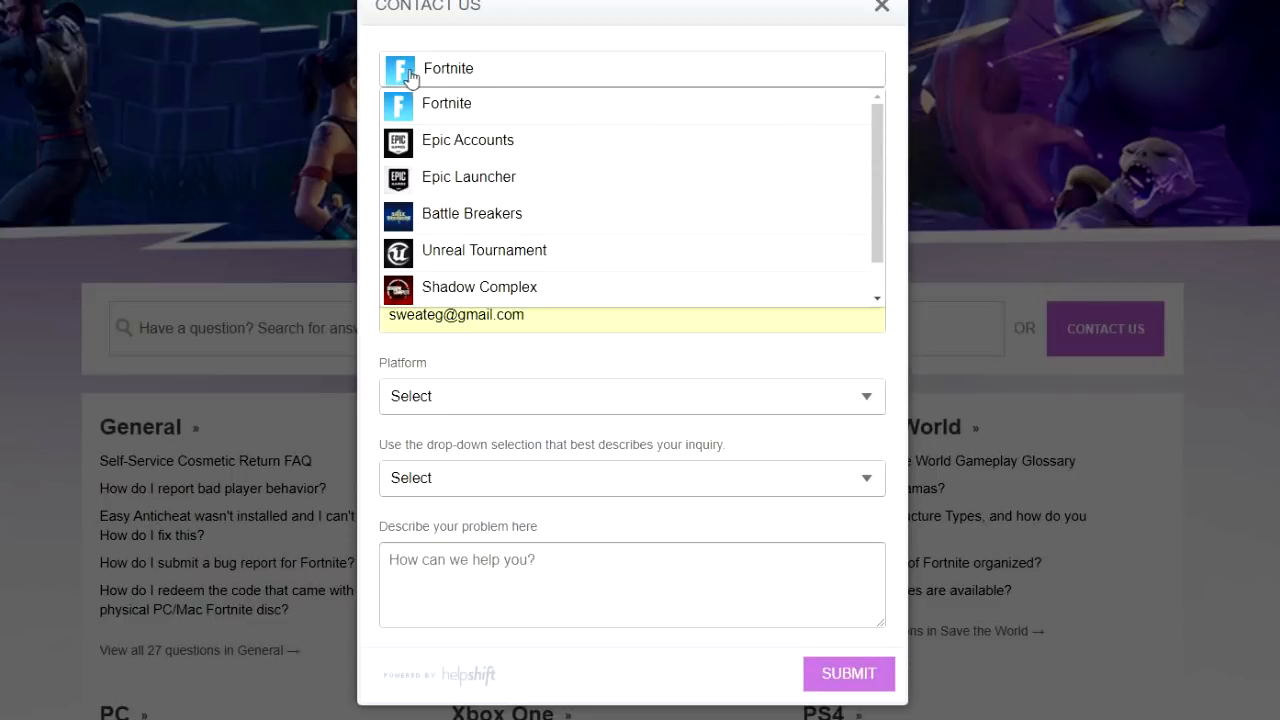
mouse_move(444, 148)
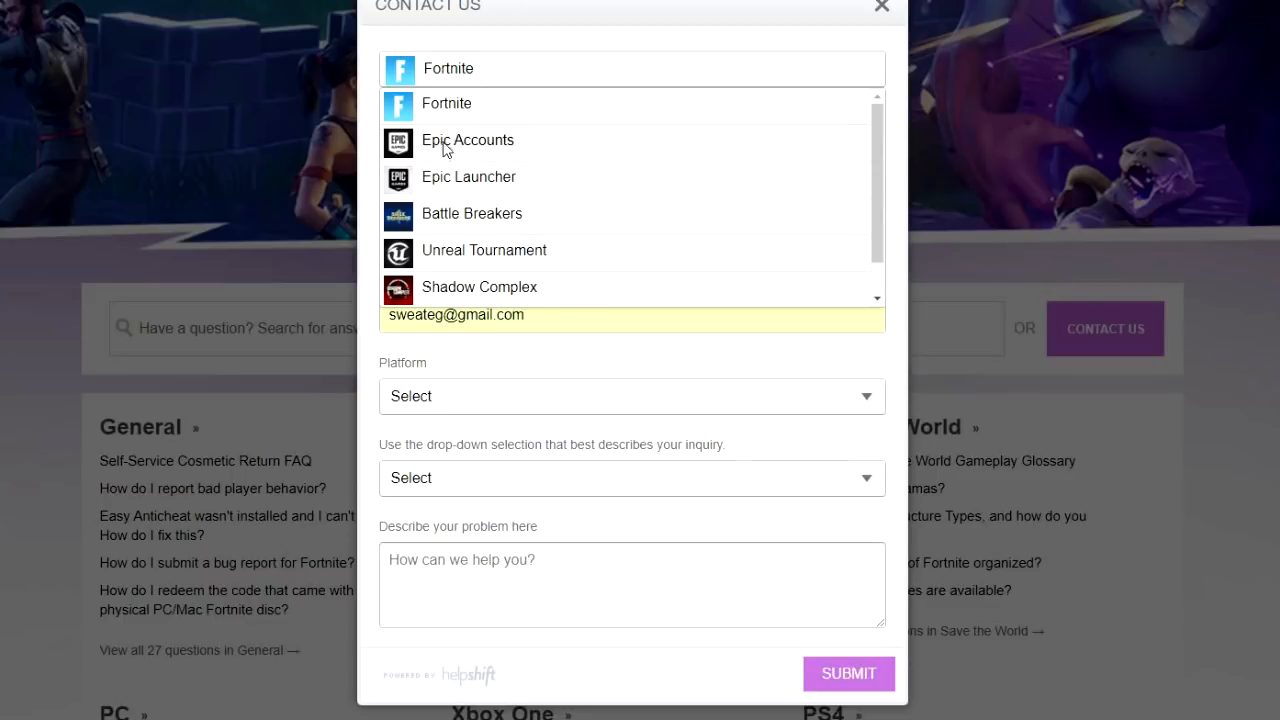
left_click(468, 140)
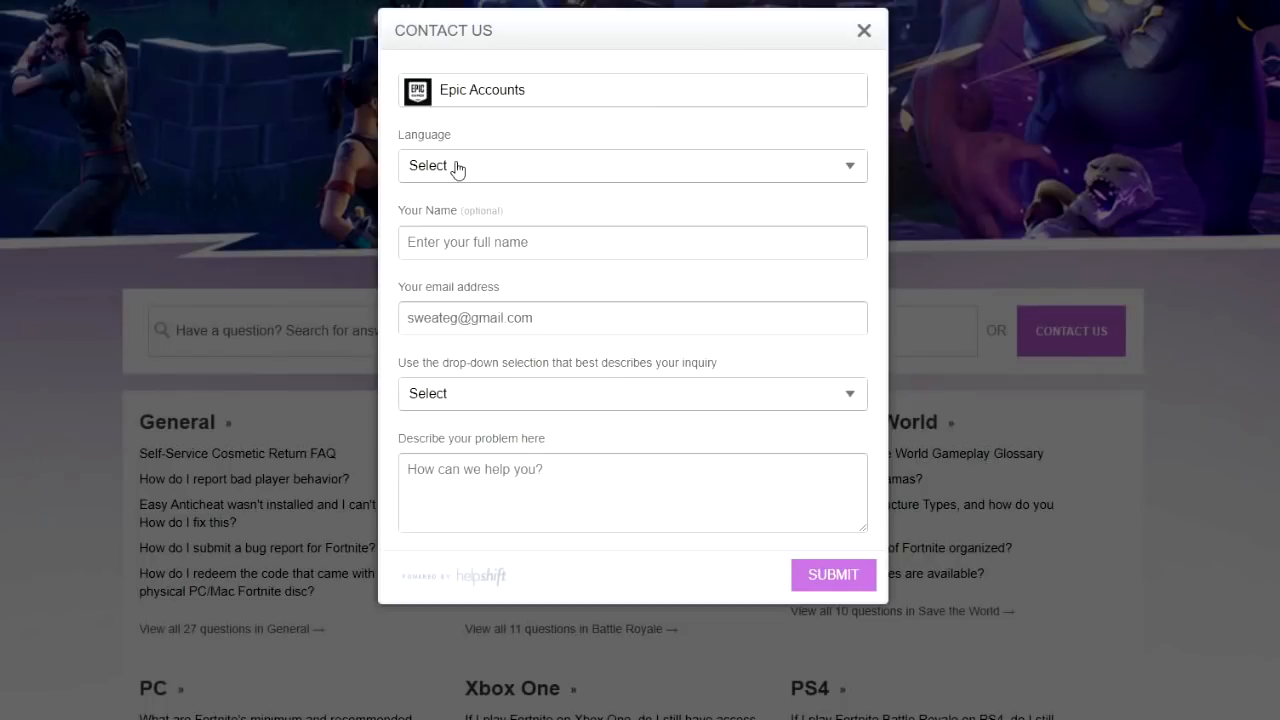
mouse_move(476, 148)
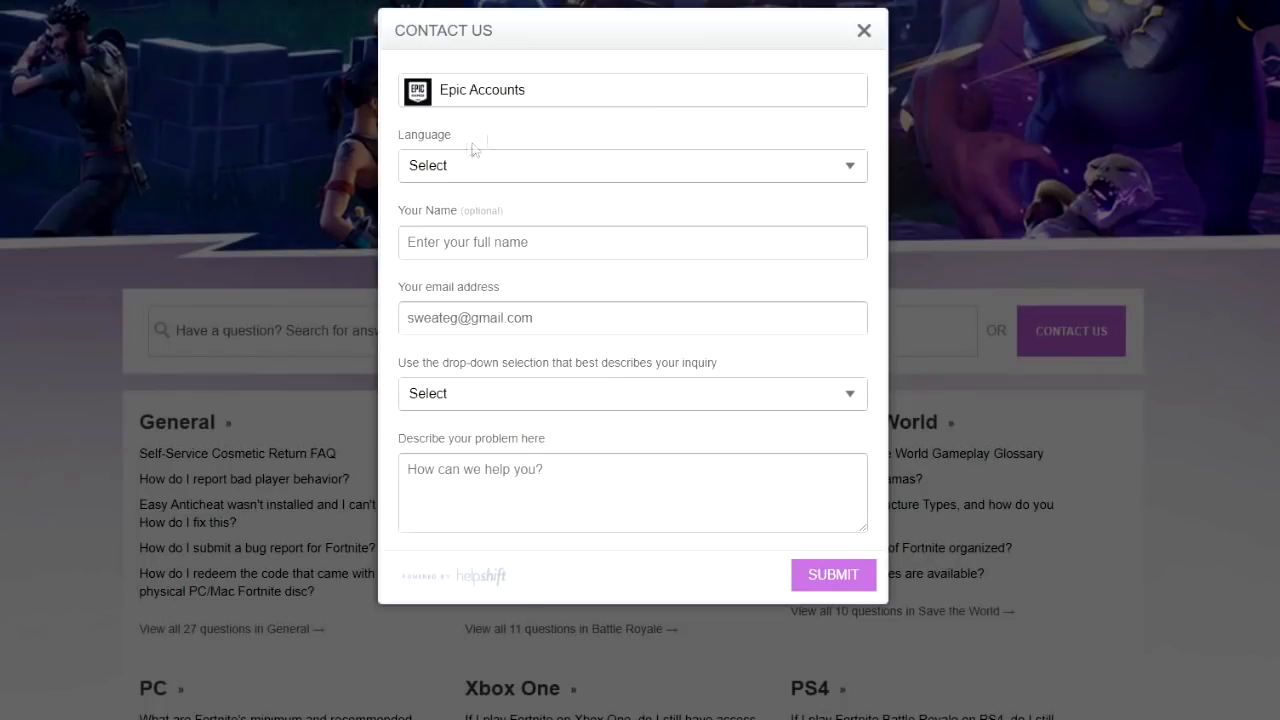
left_click(632, 164)
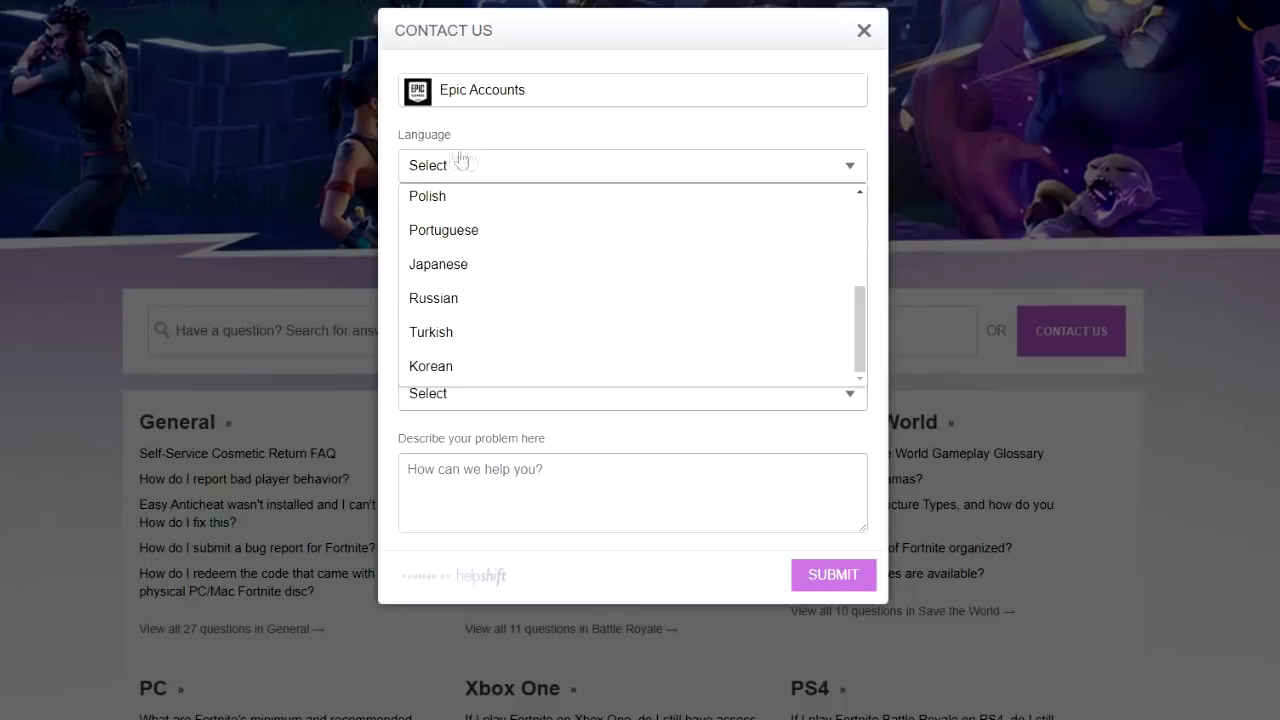
scroll("down", 3)
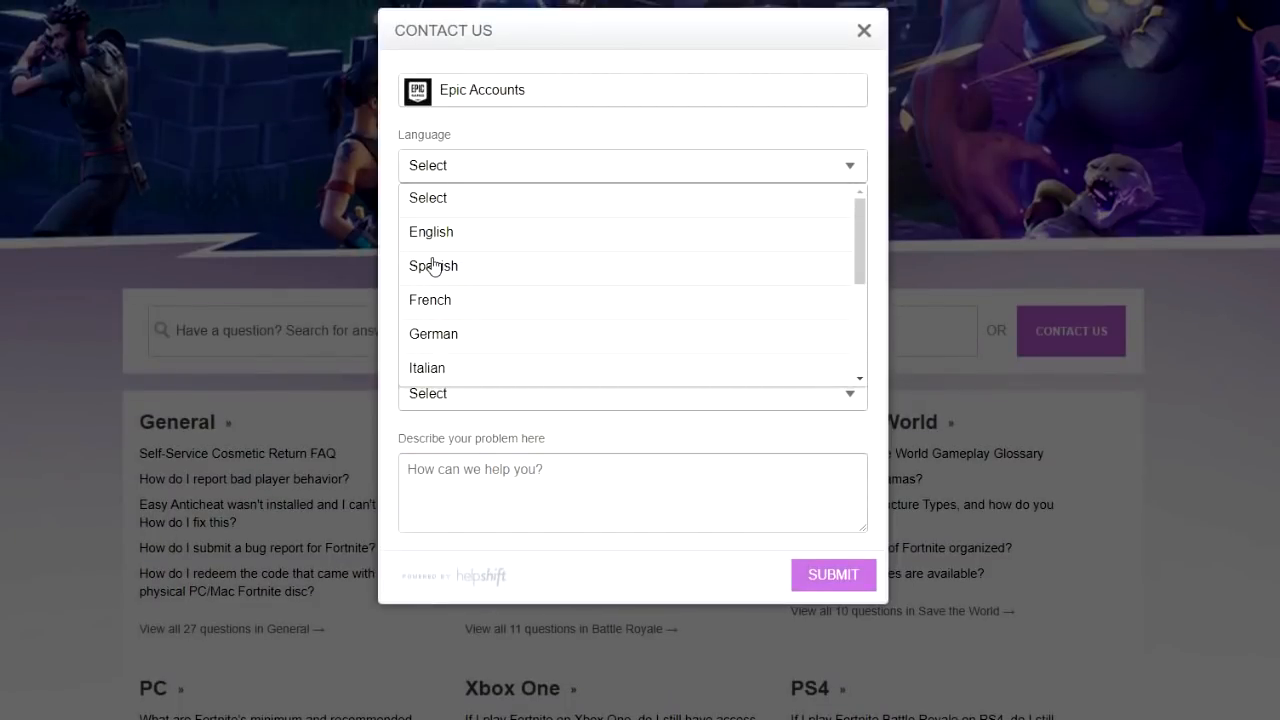
left_click(432, 232)
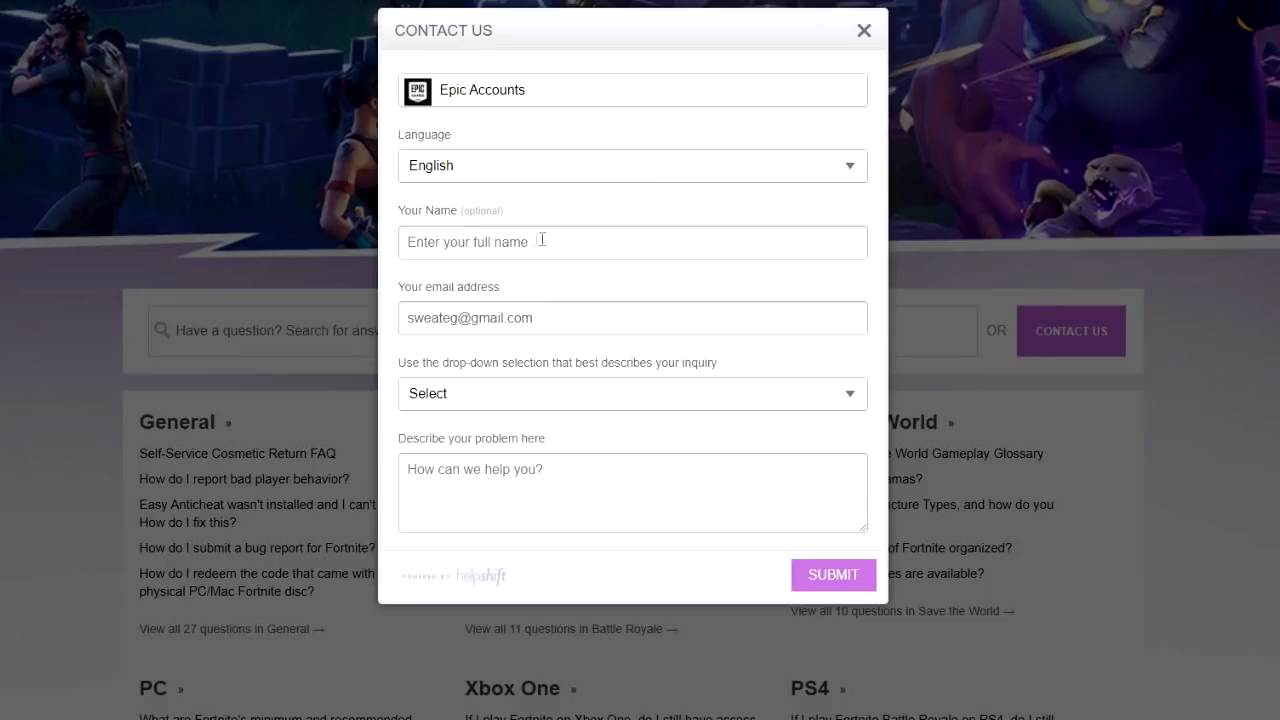
mouse_move(458, 228)
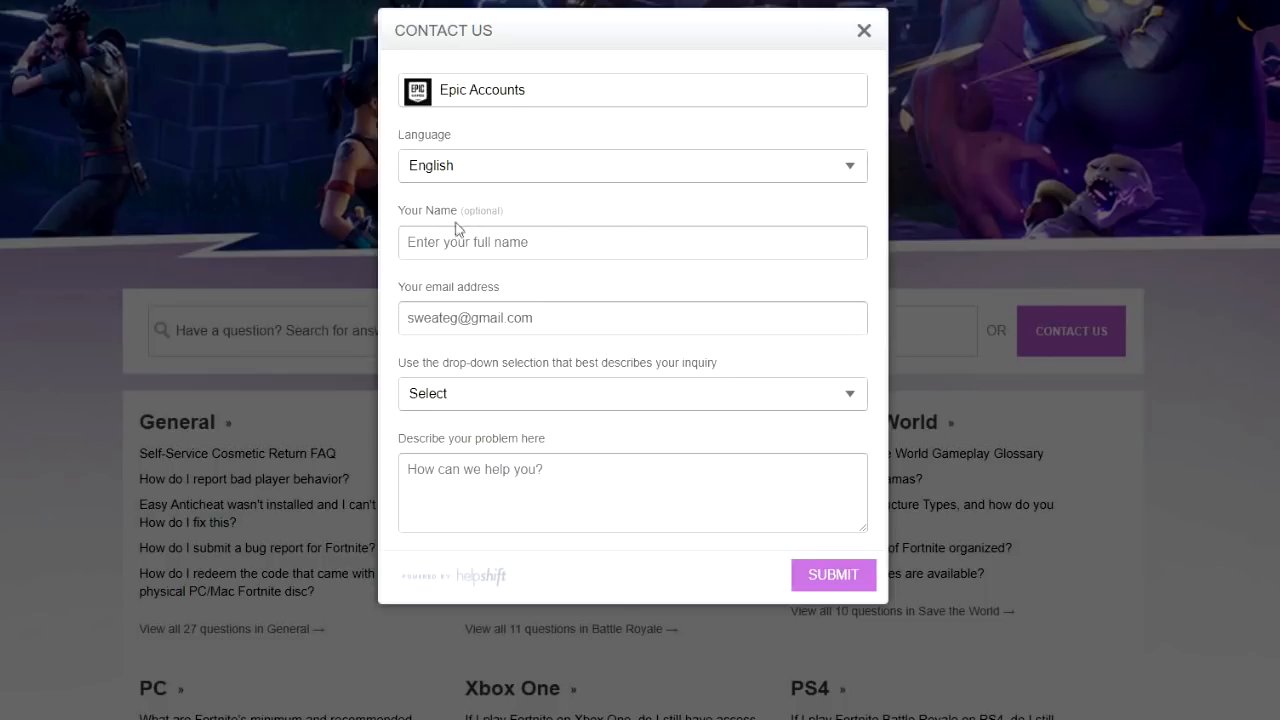
mouse_move(488, 212)
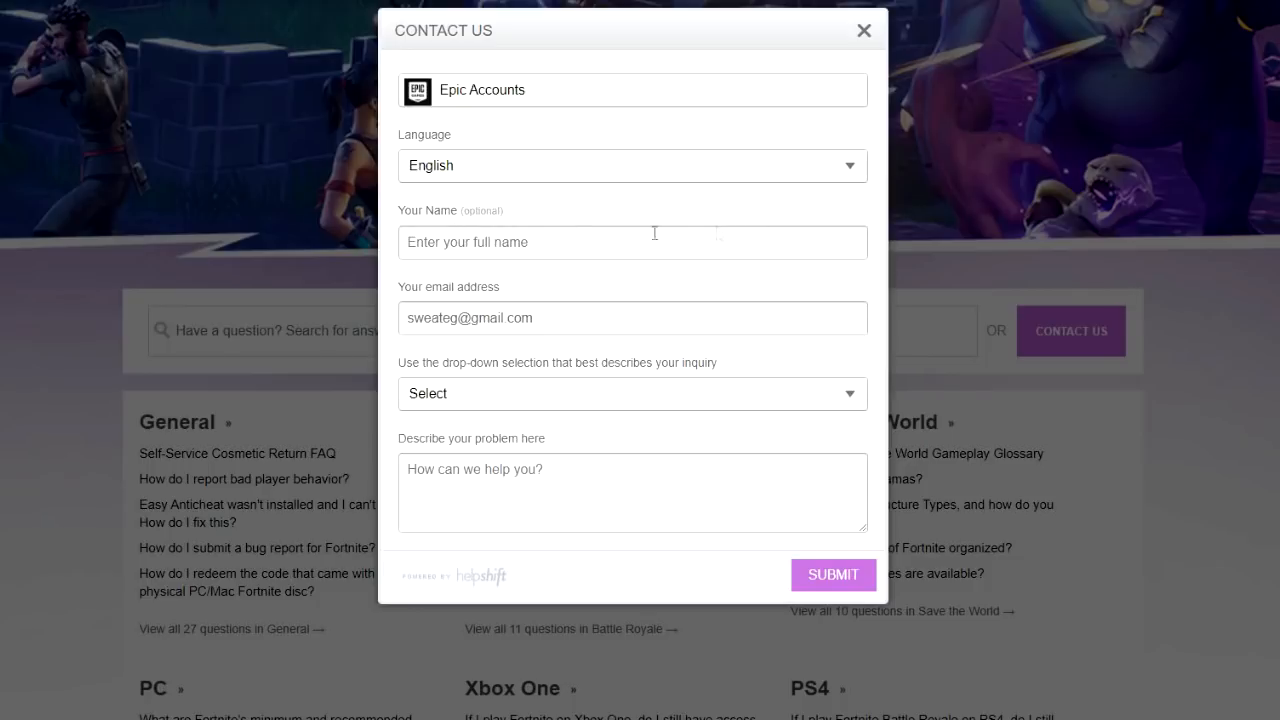
mouse_move(532, 280)
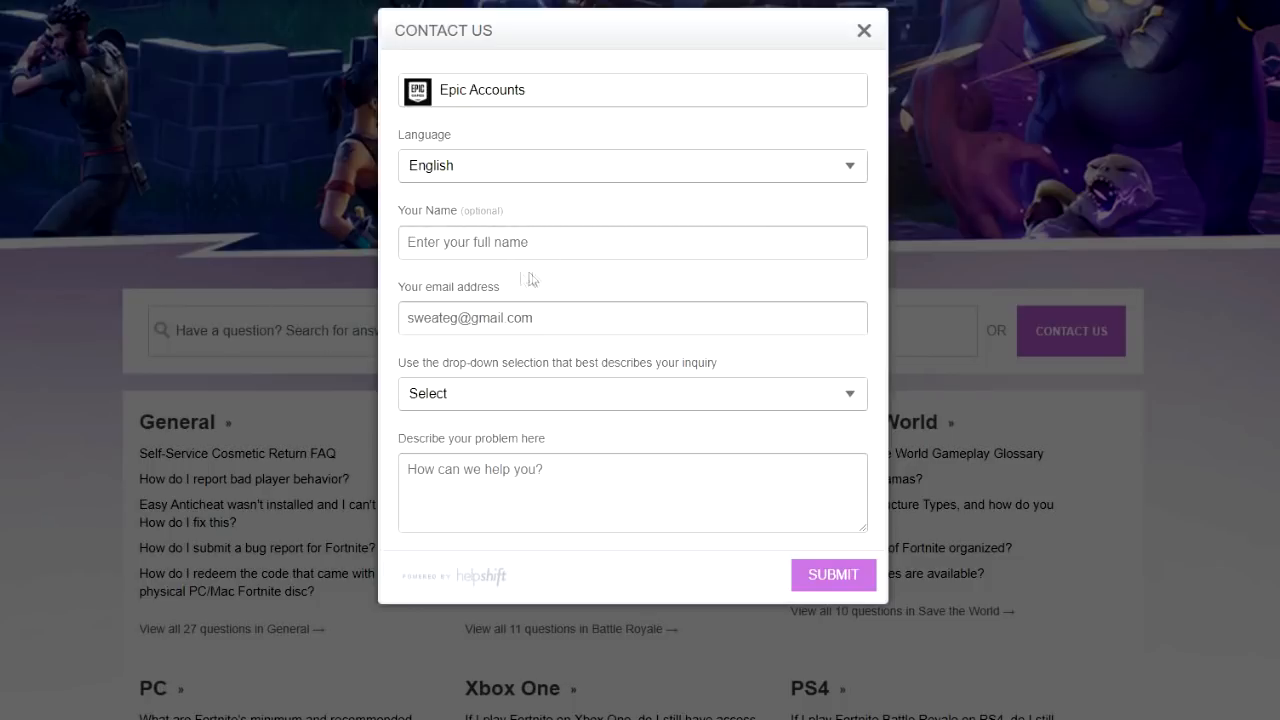
mouse_move(536, 534)
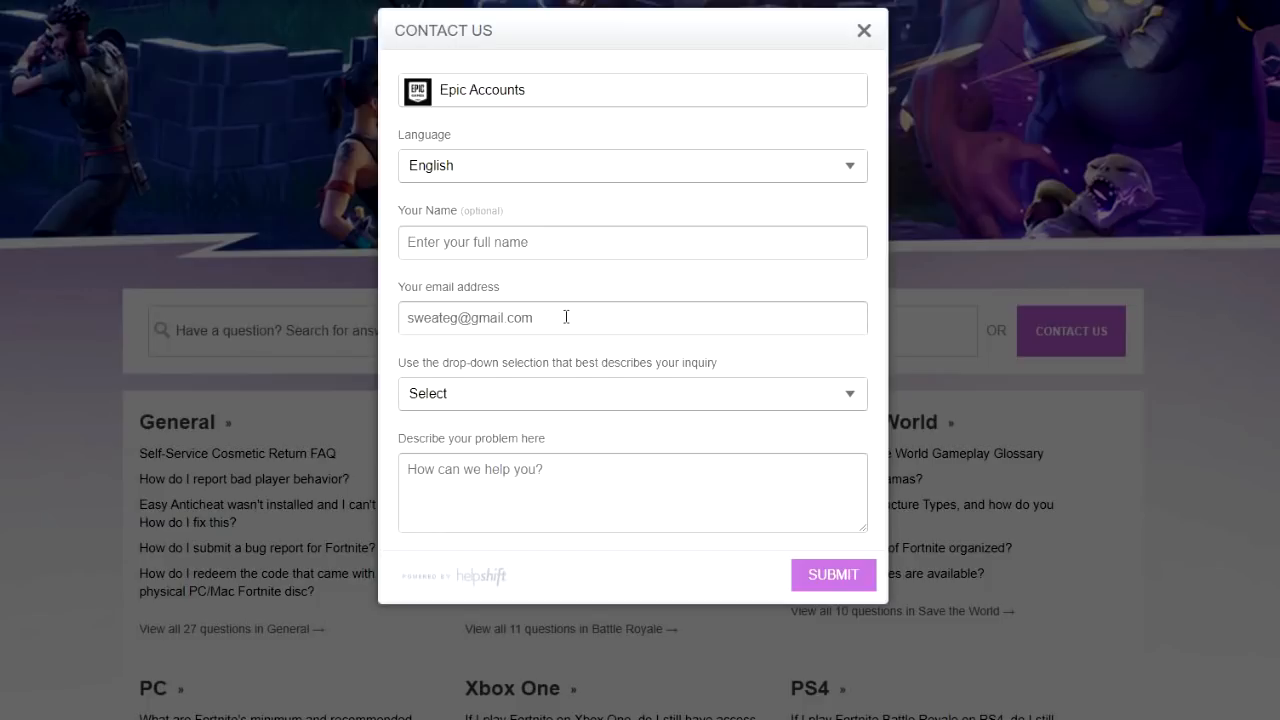
mouse_move(514, 298)
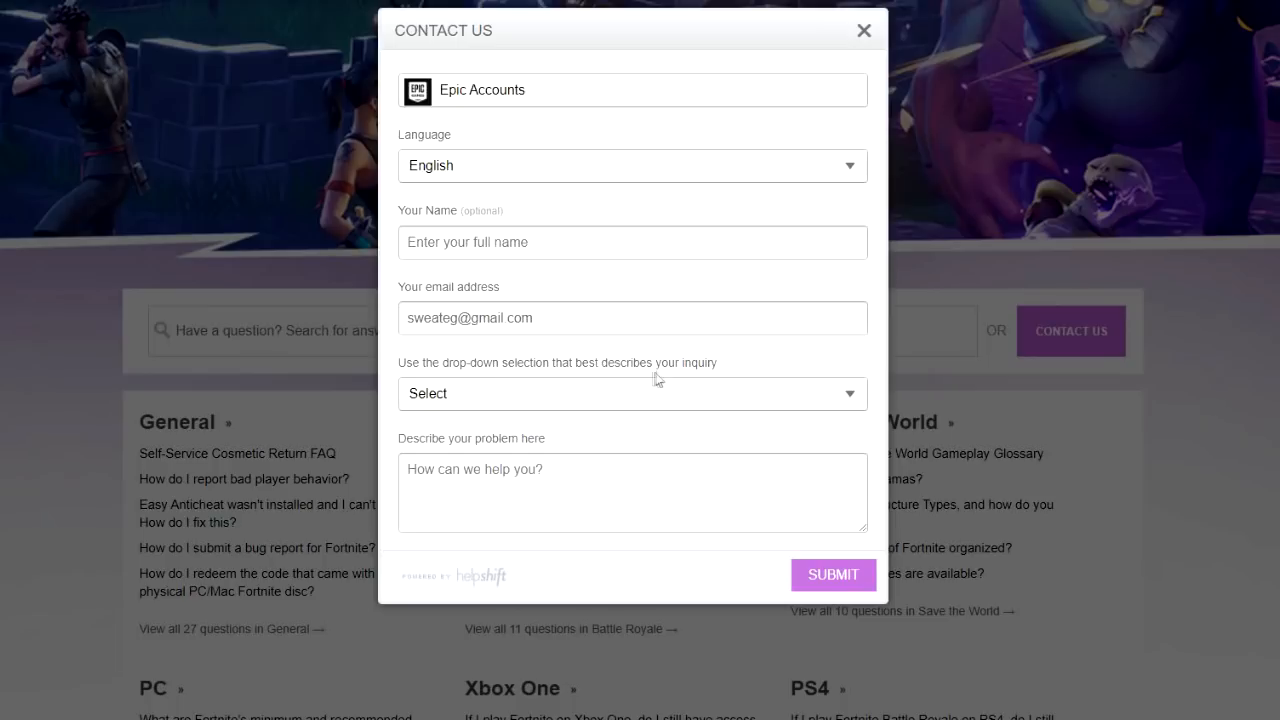
Step: Set the inquiry type to Update Epic Games Account
left_click(632, 392)
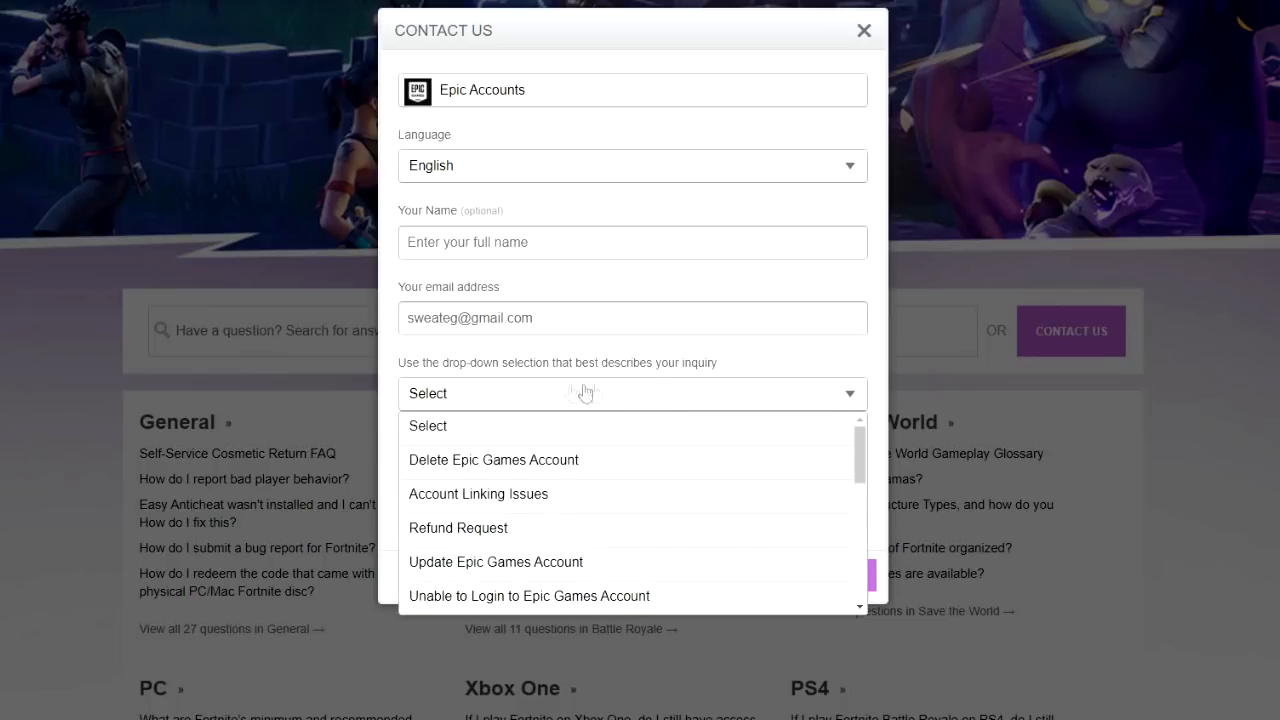
scroll("down", 3)
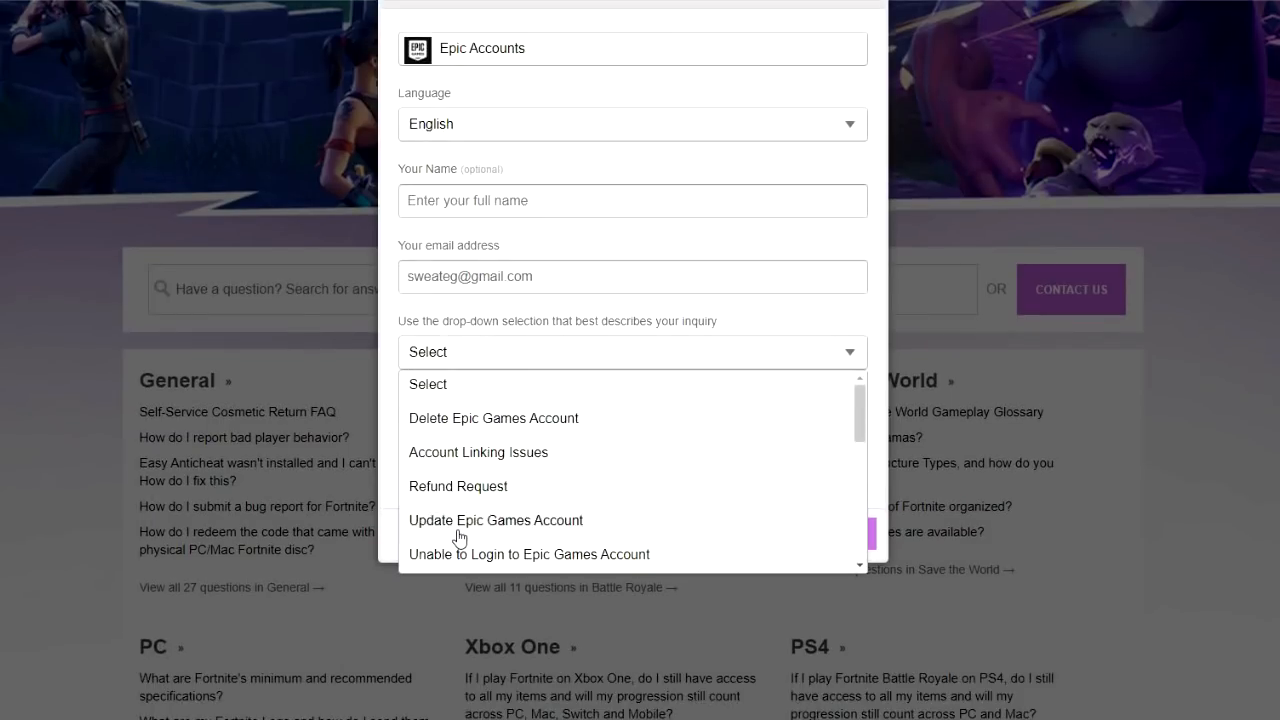
left_click(496, 520)
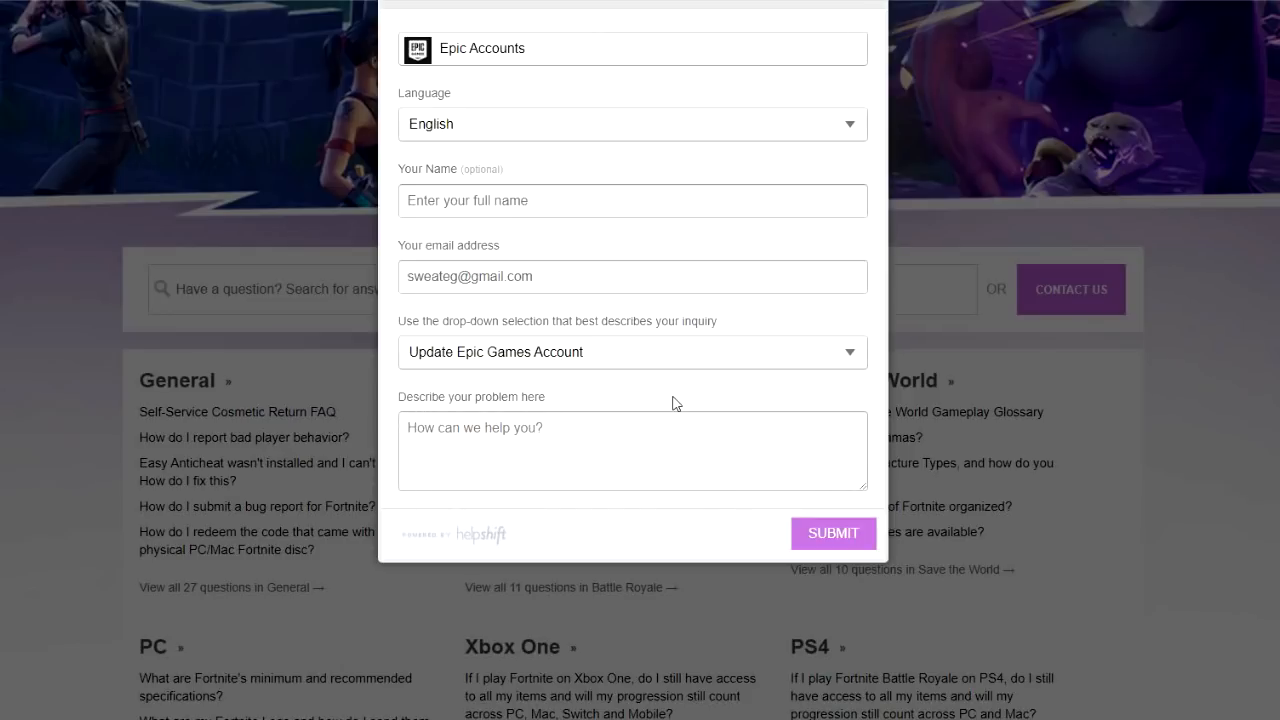
type("hello, best grl")
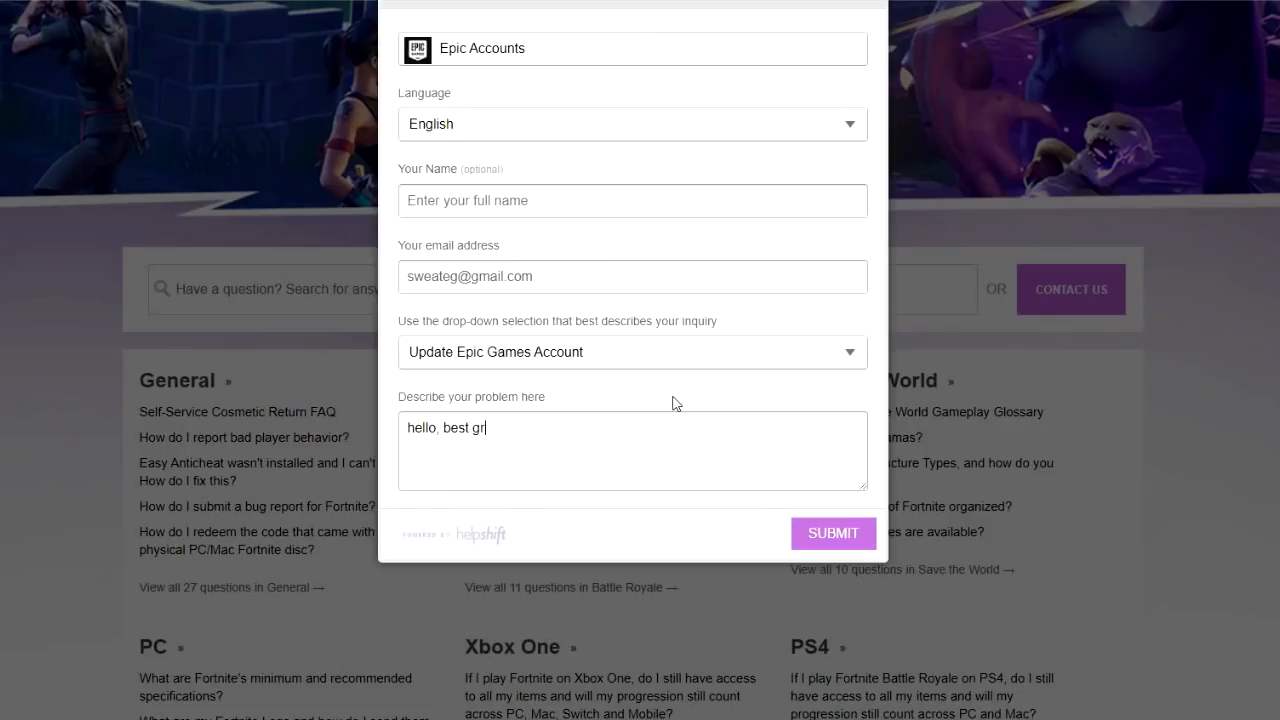
type("egards")
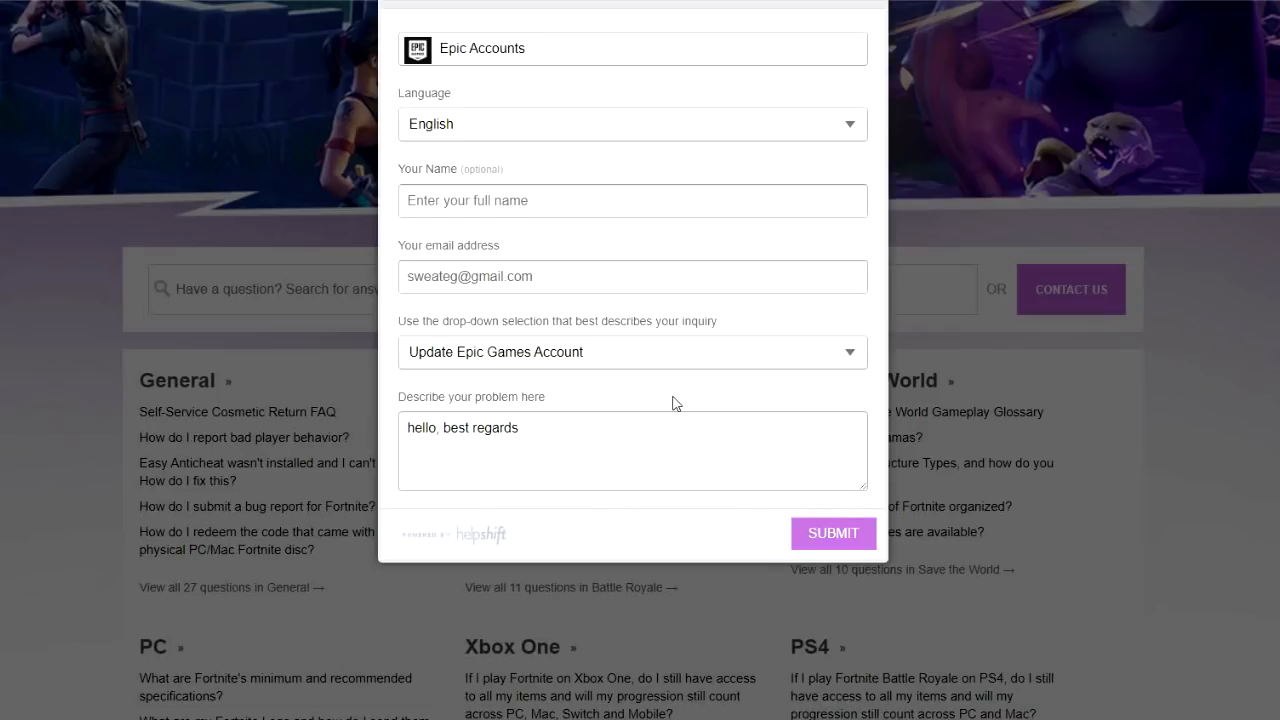
type("I'd like my email changed")
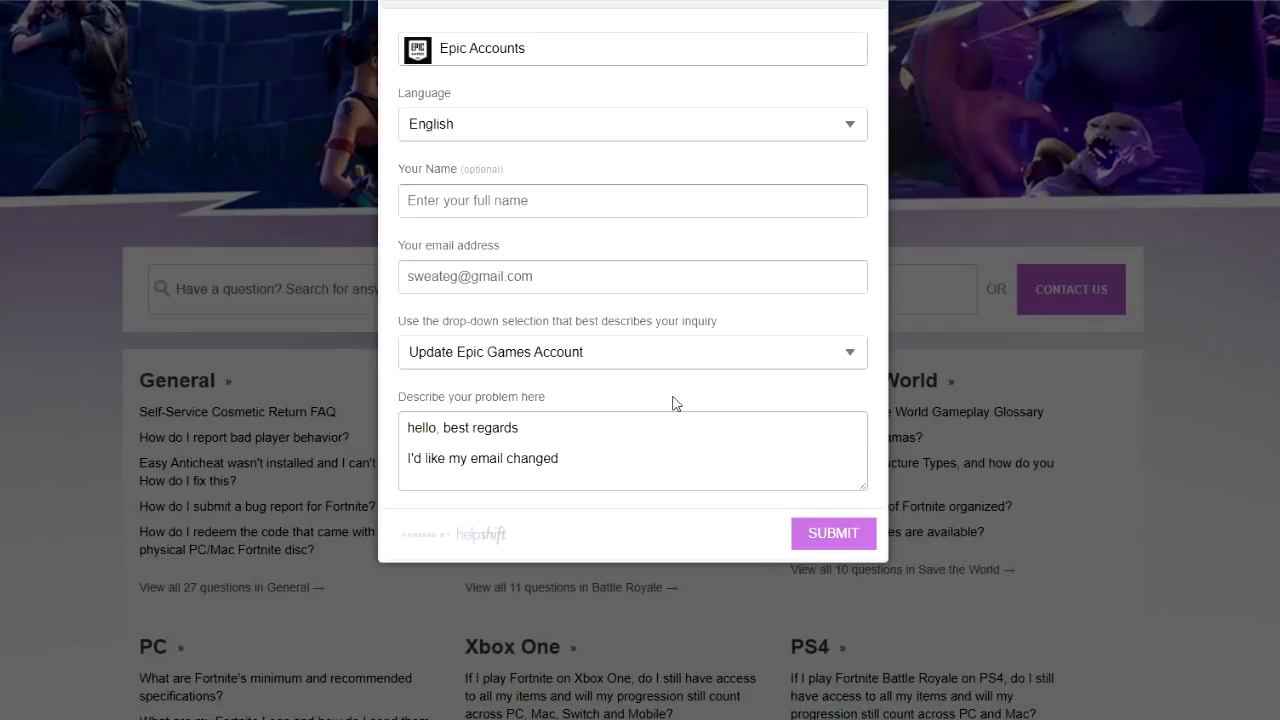
type("This is my current email:")
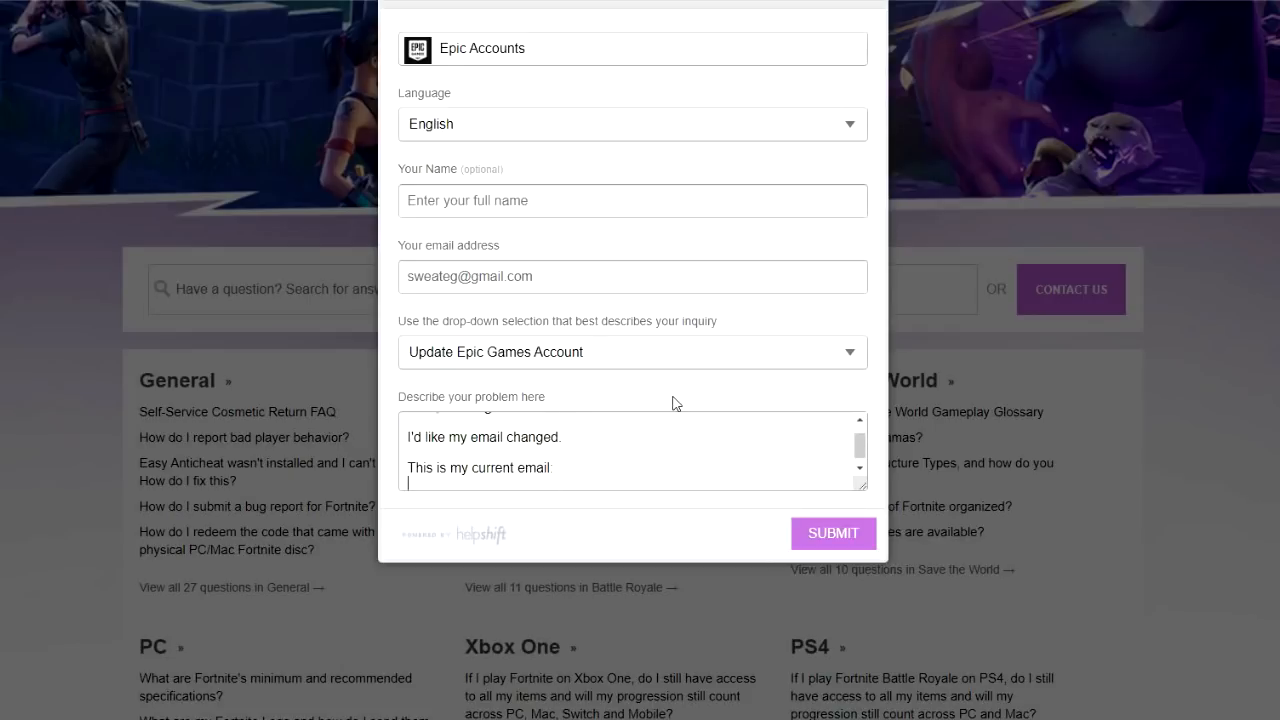
type("sweat")
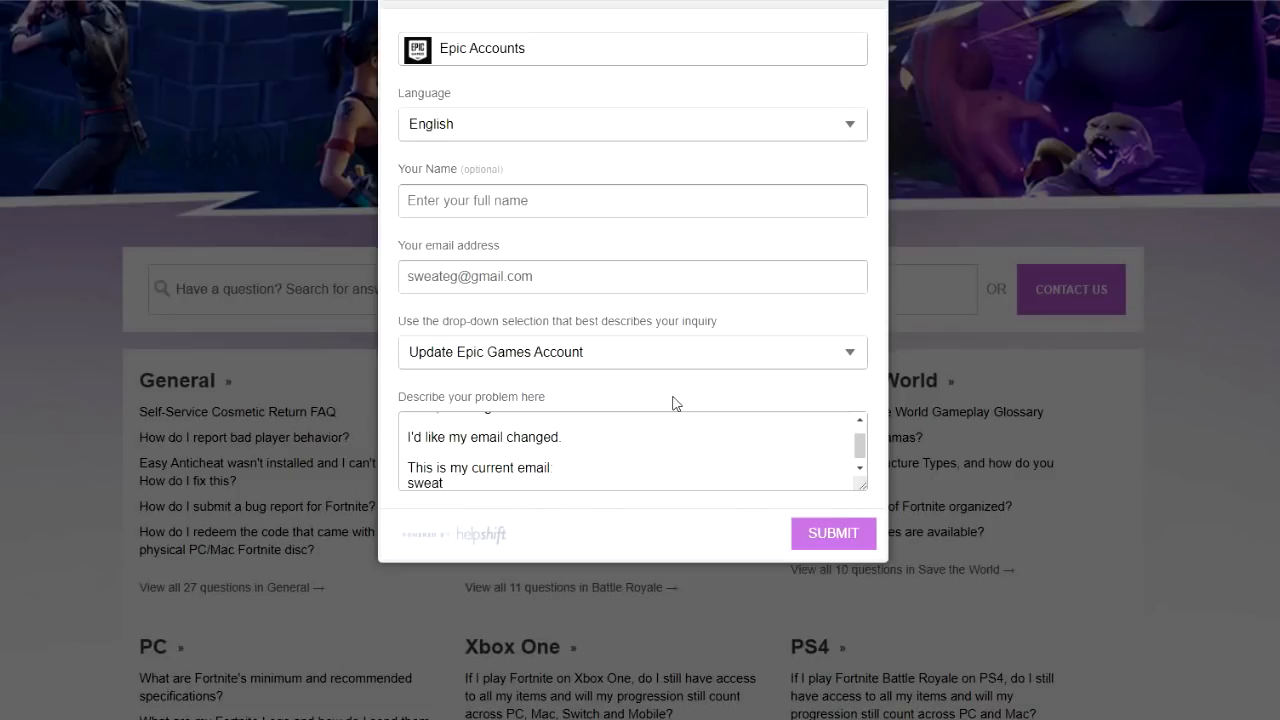
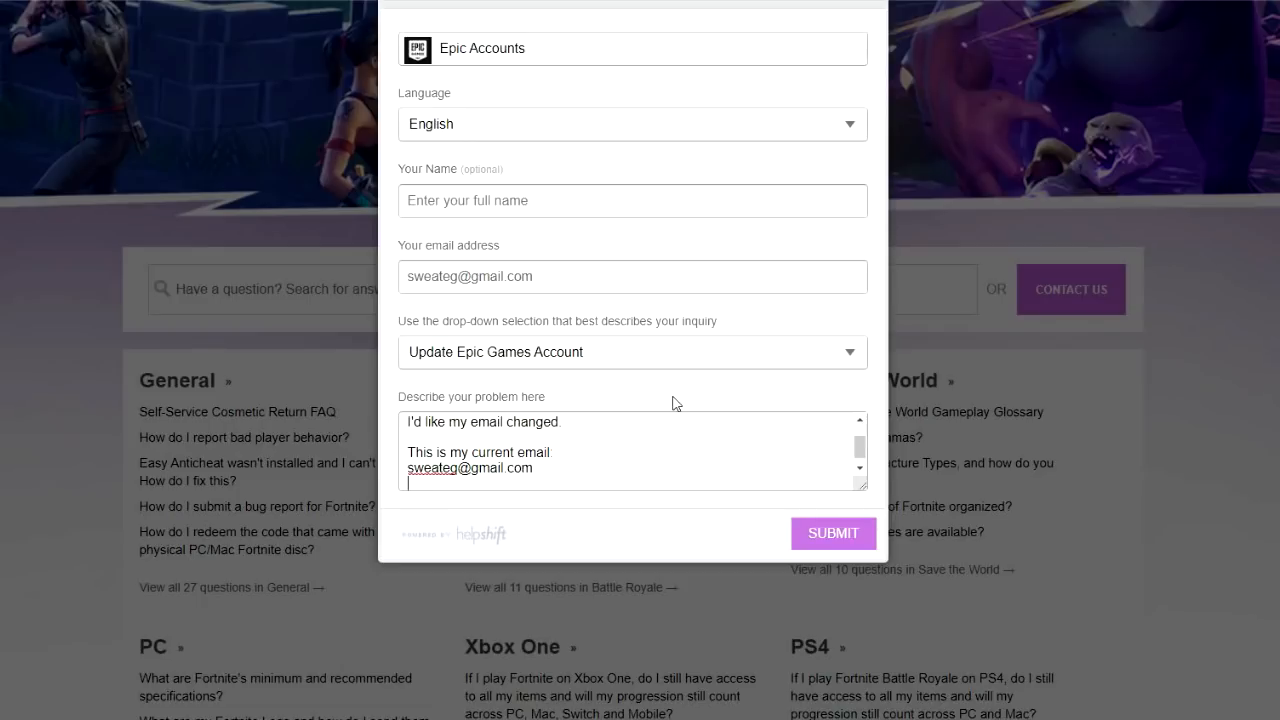
type("and")
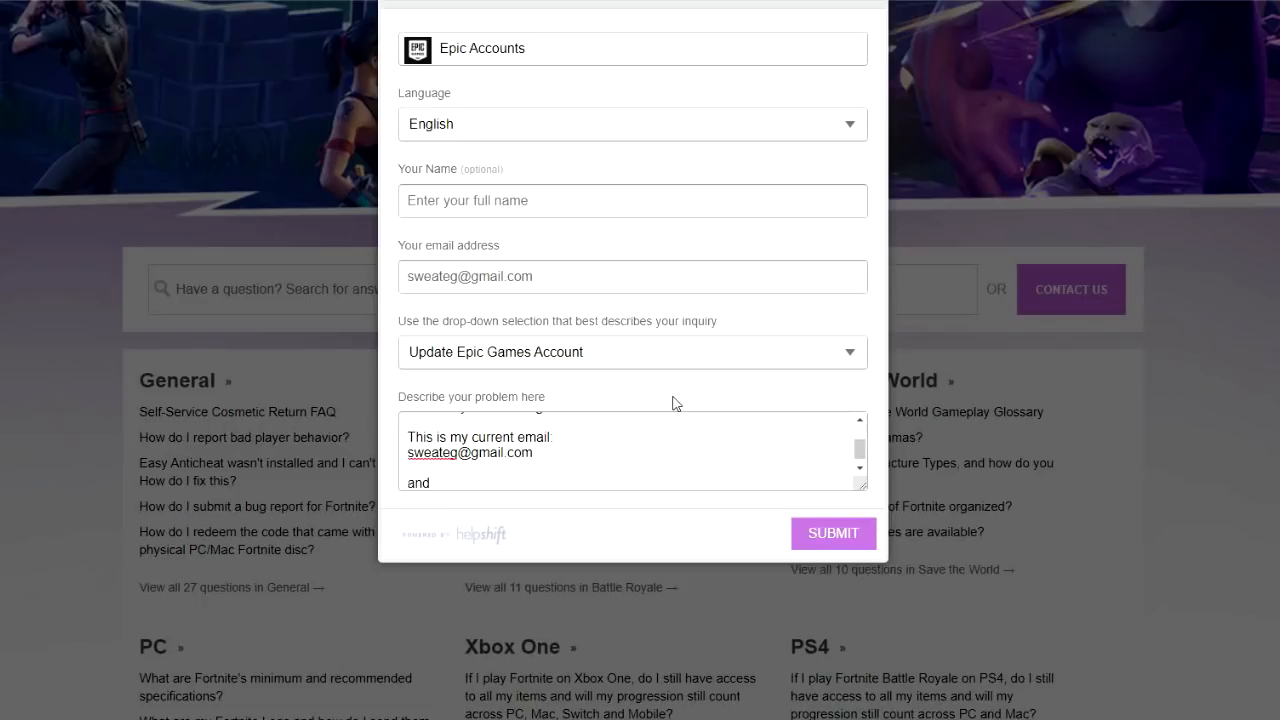
type("i'd like to chang")
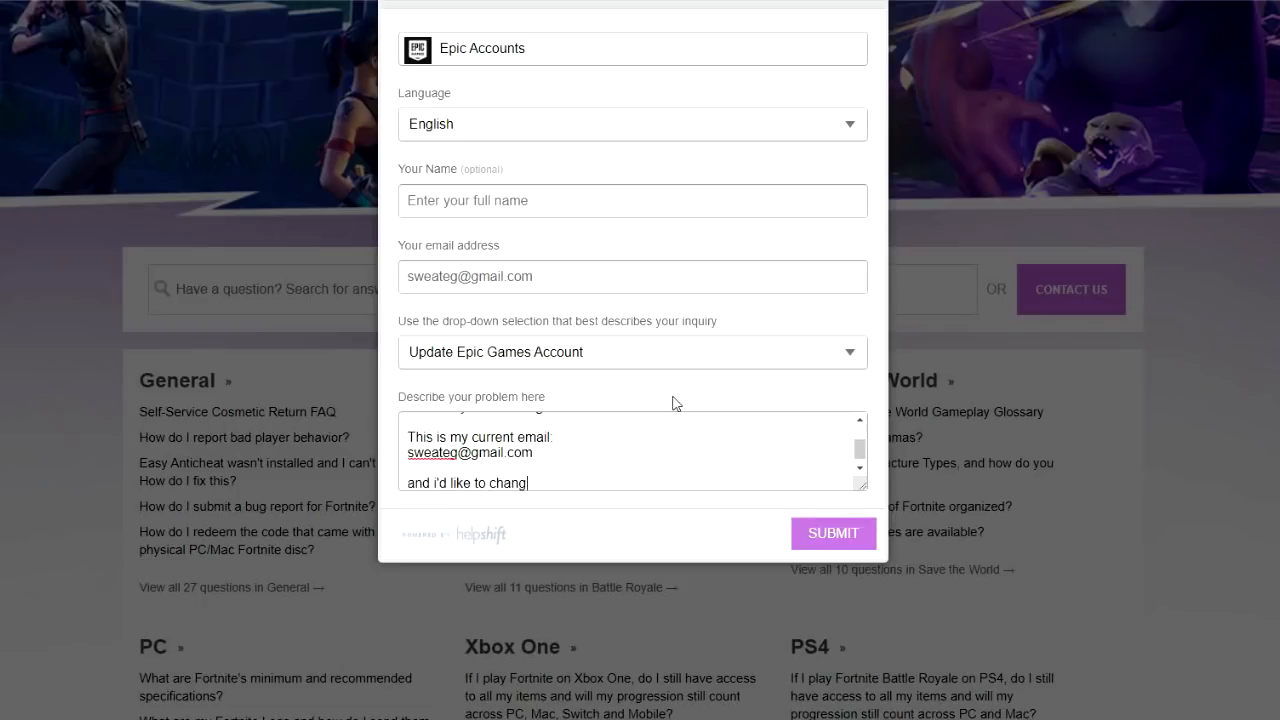
type("e it to this:")
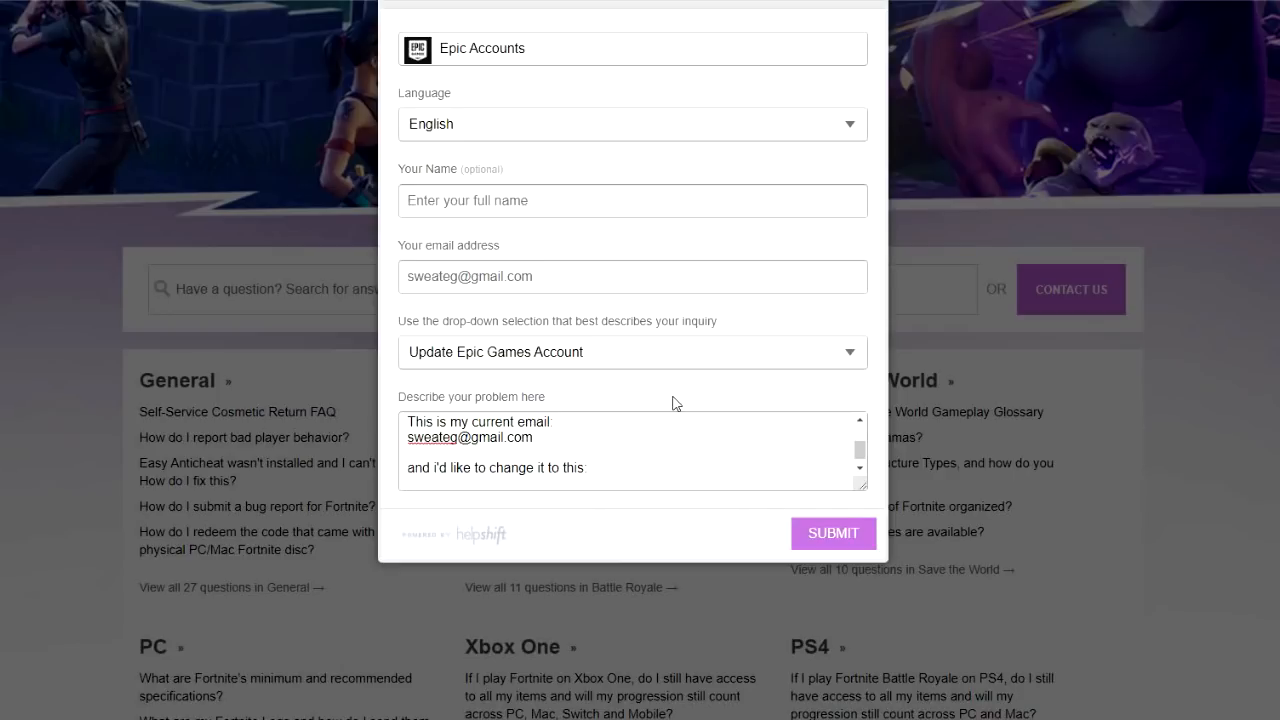
type("newemail@g")
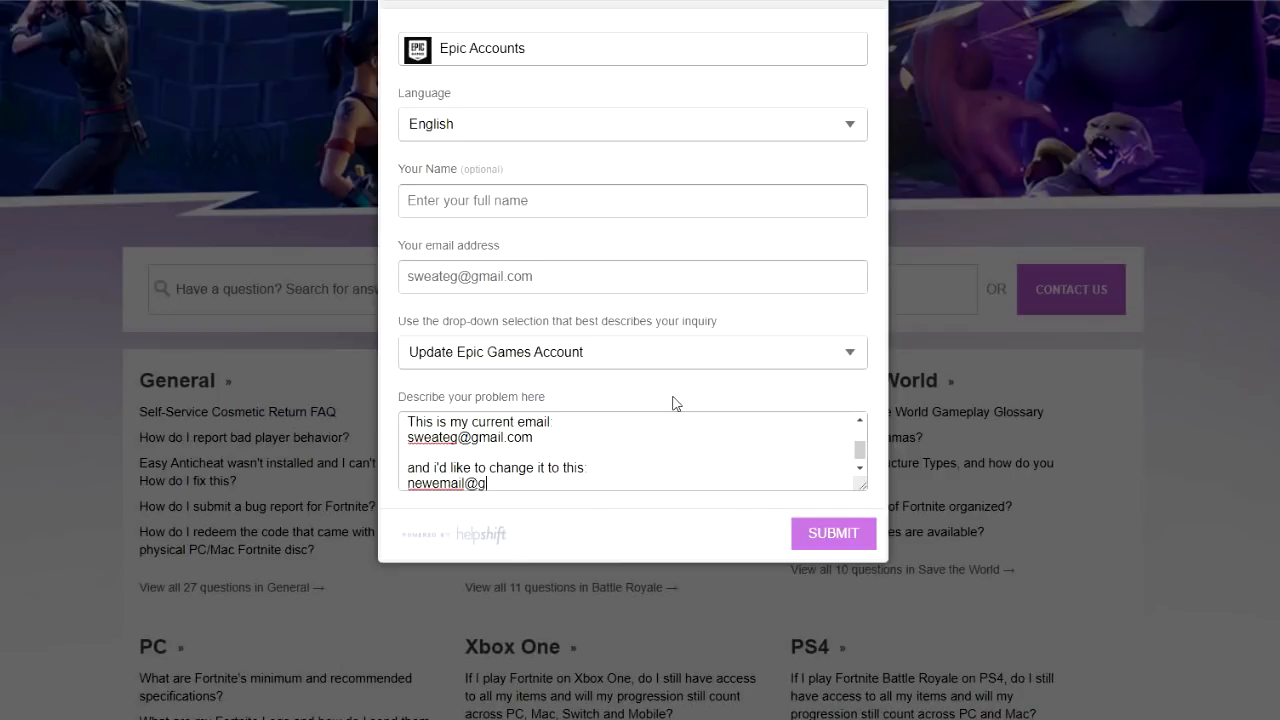
type("omething.com")
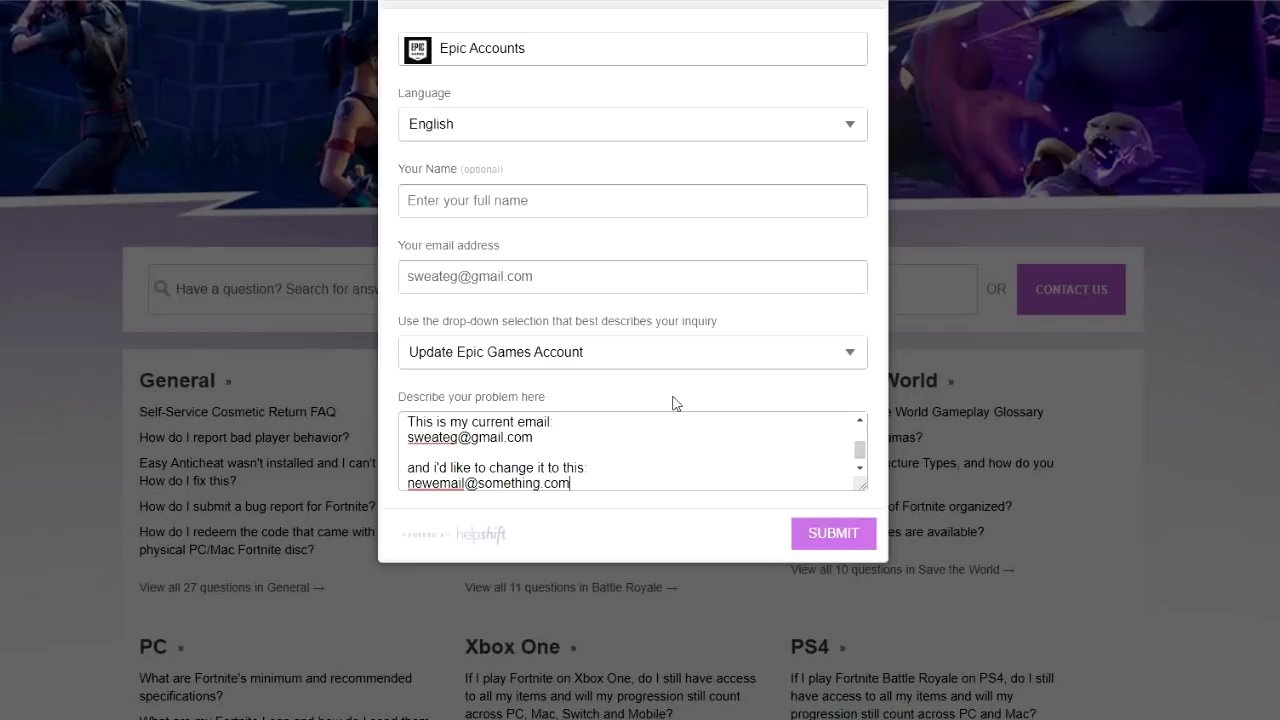
type("tjh")
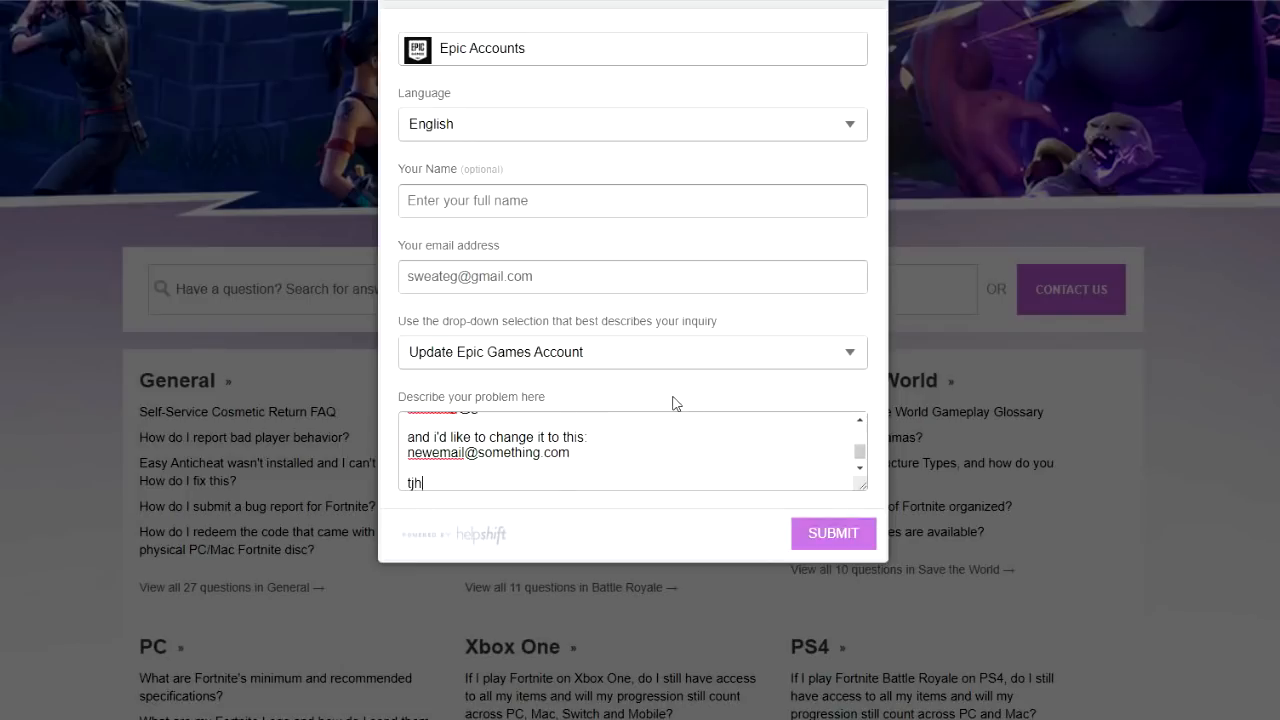
type("thank you very m")
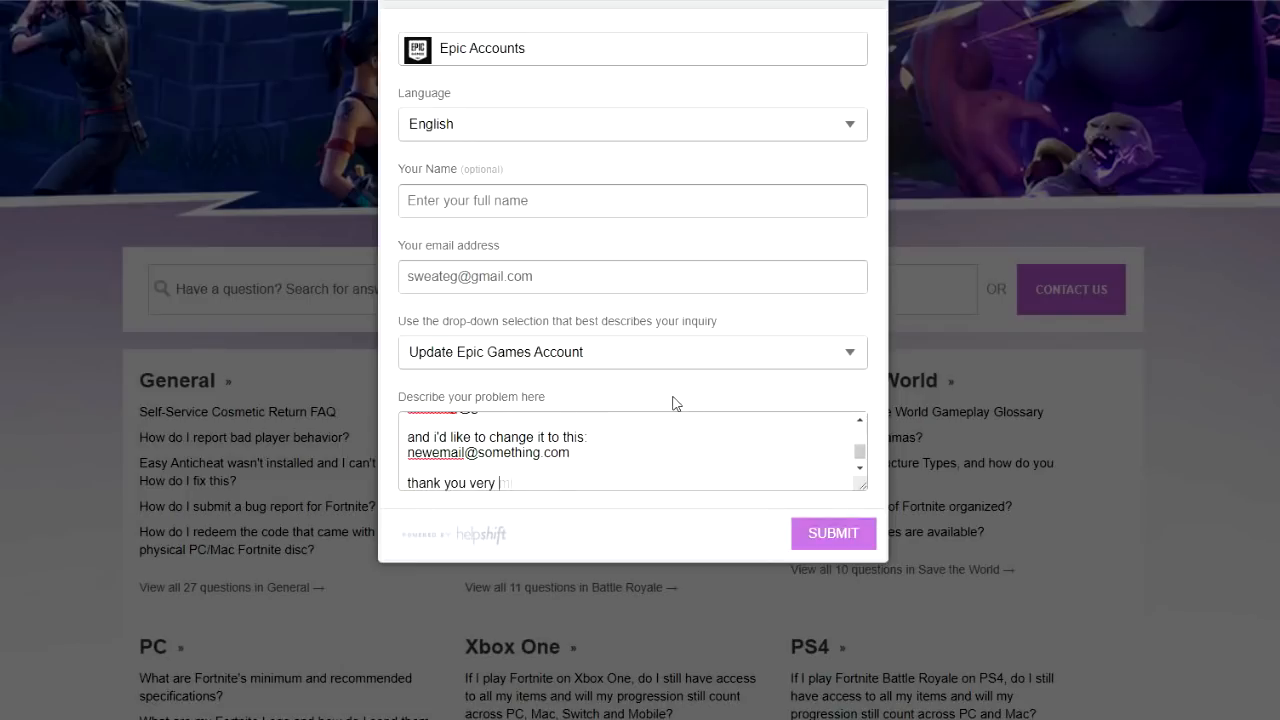
type("much, and have a bea")
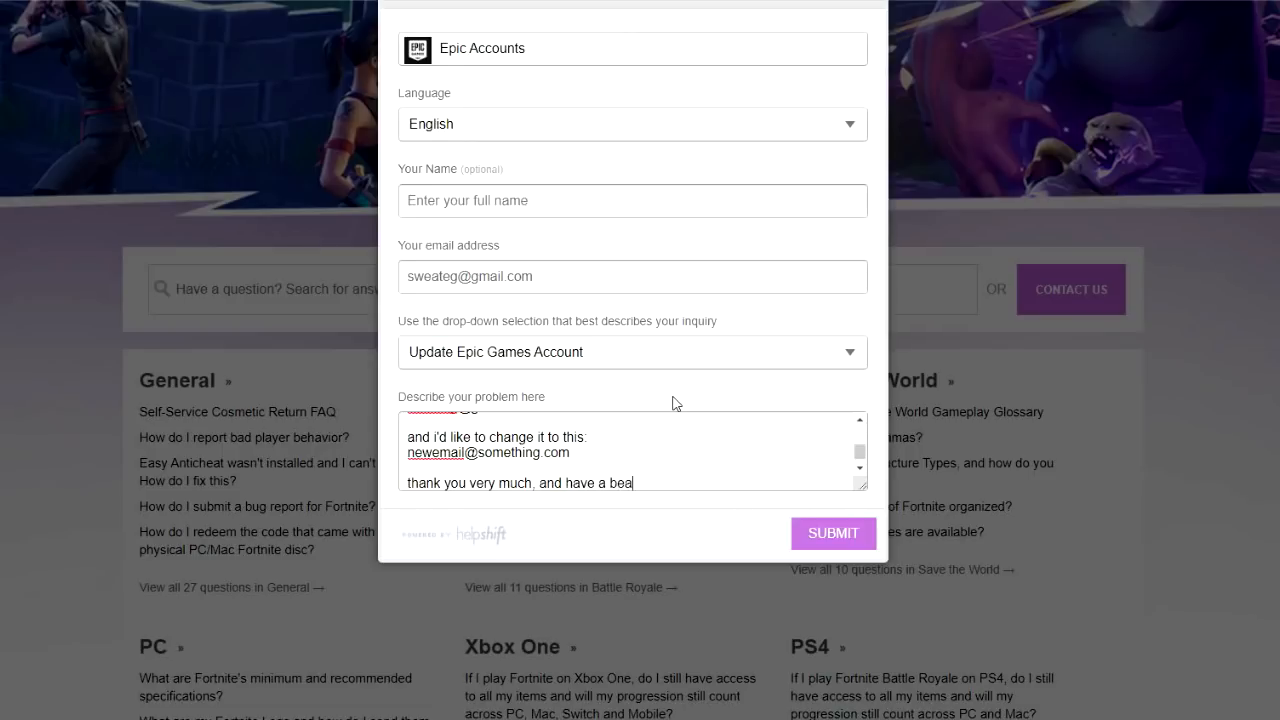
type("utiful day/")
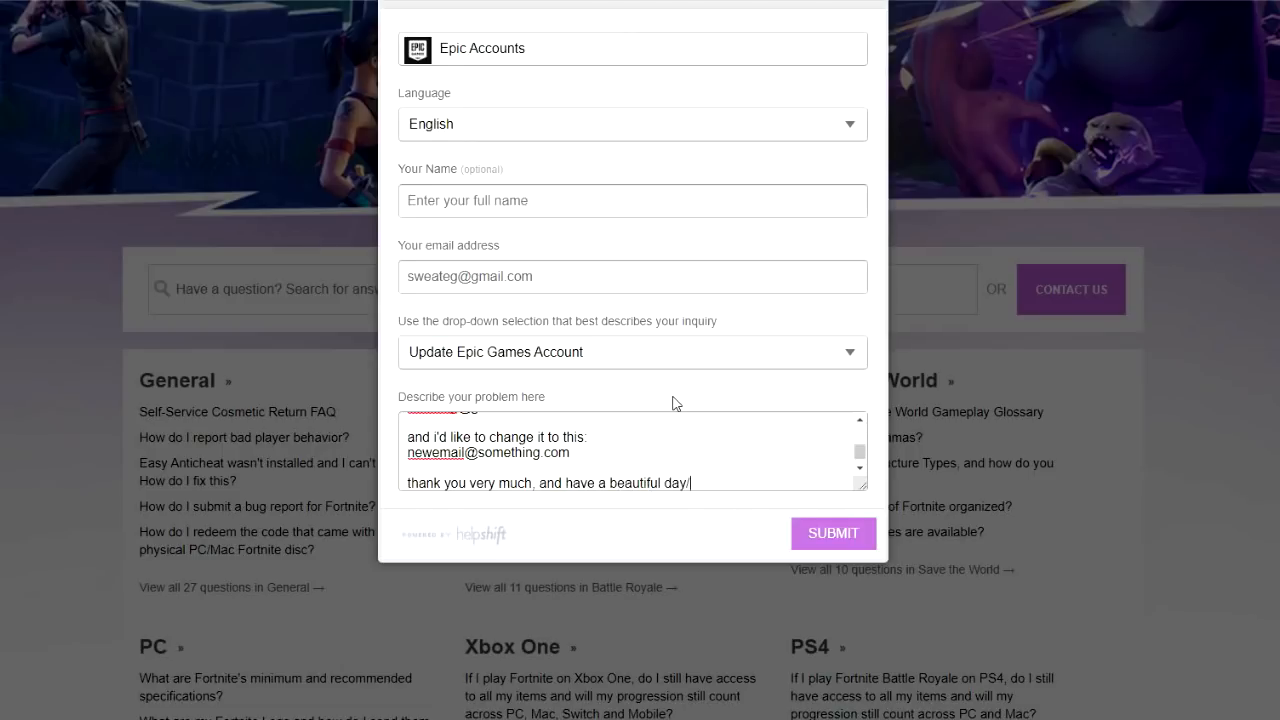
type("evening/")
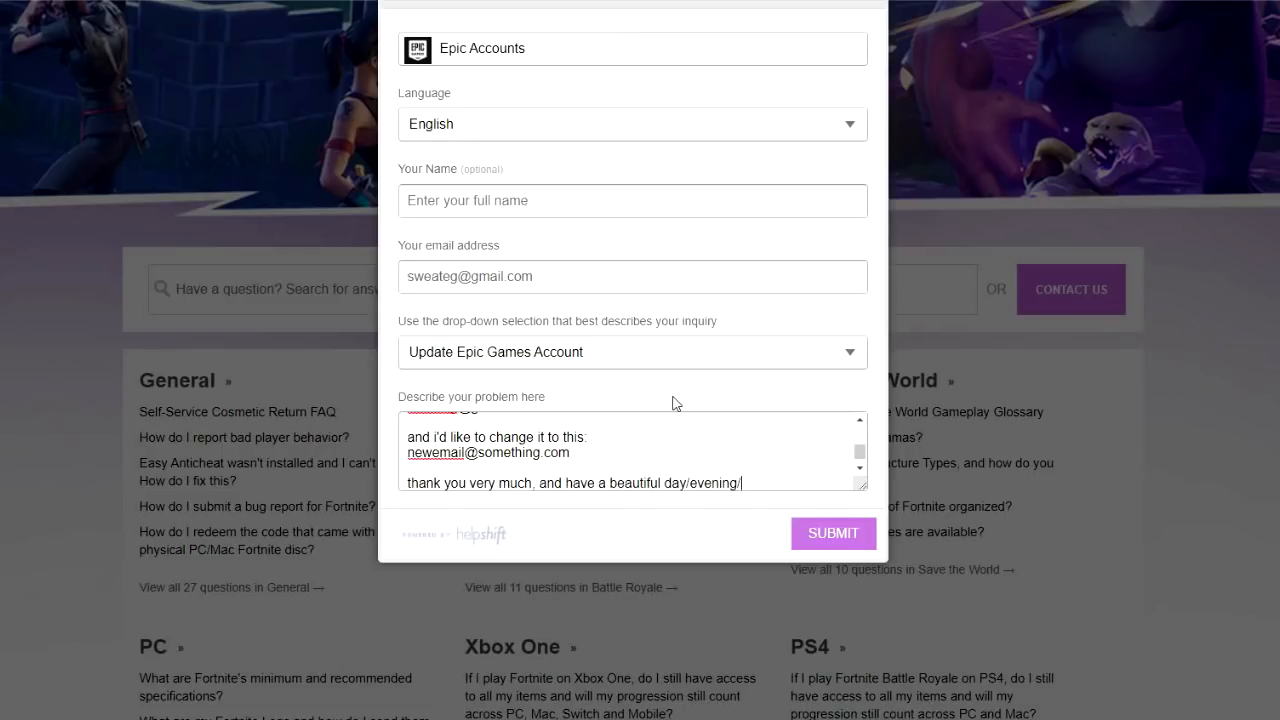
type("yes")
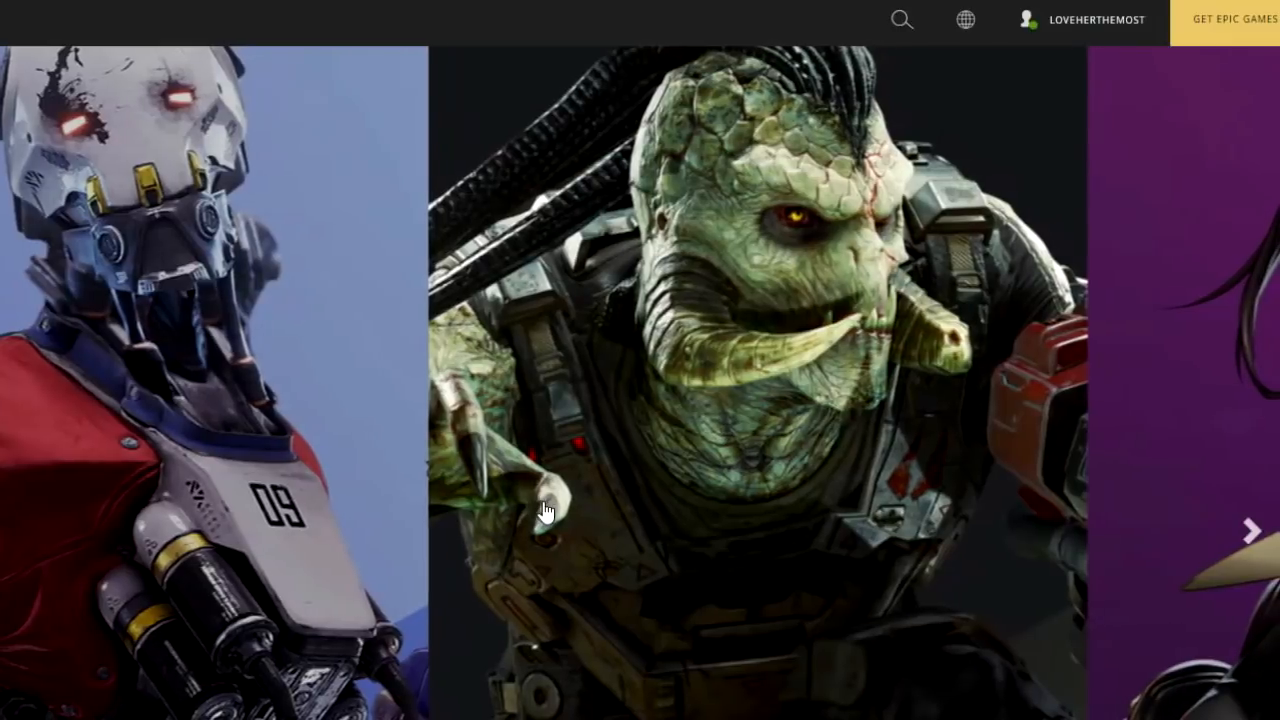
Step: Bring up the signed-in account's Account / Sign Out menu on the Epic Games homepage
left_click(1096, 20)
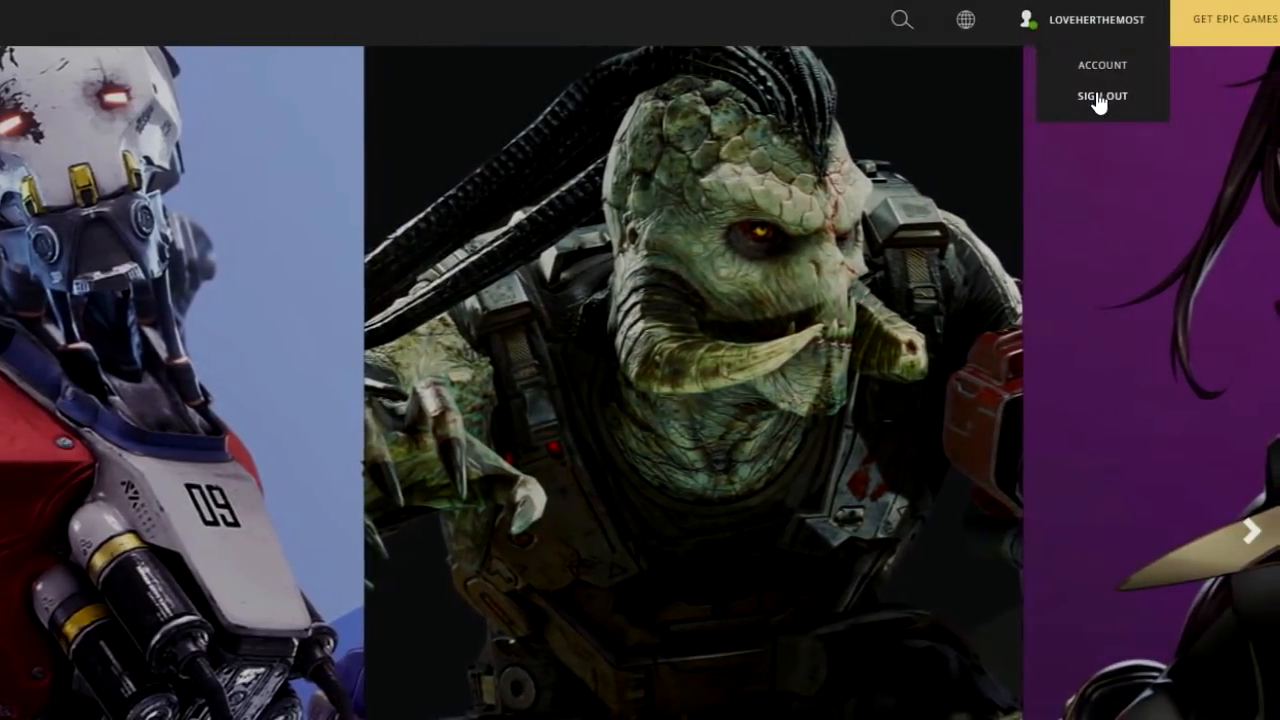